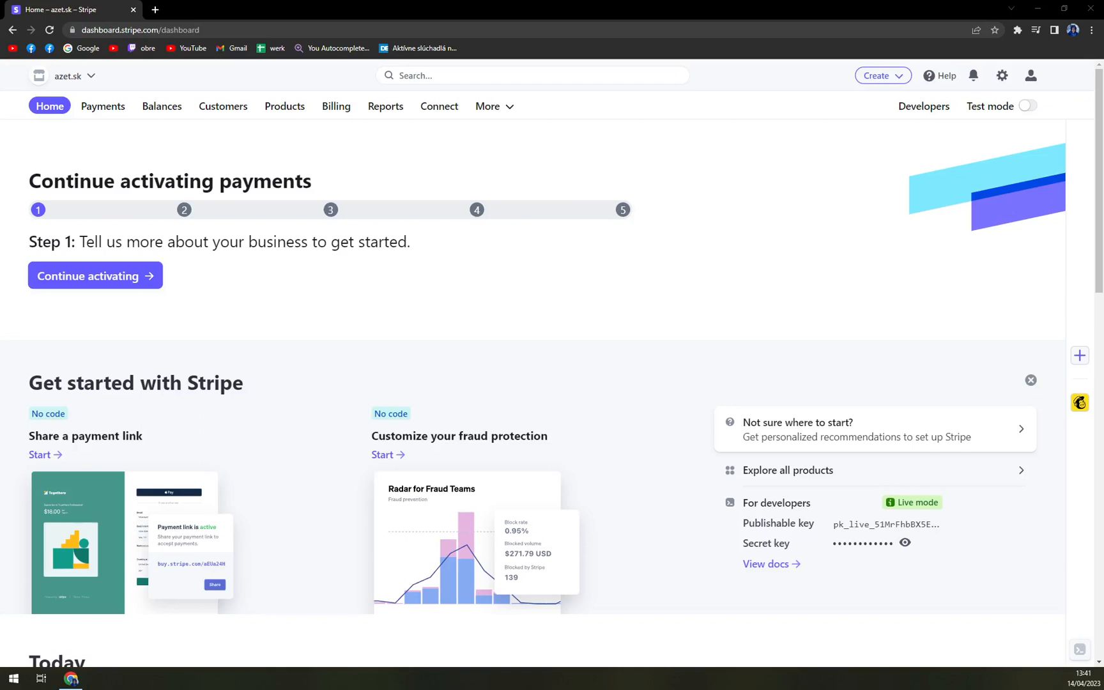
pyautogui.moveTo(320, 353)
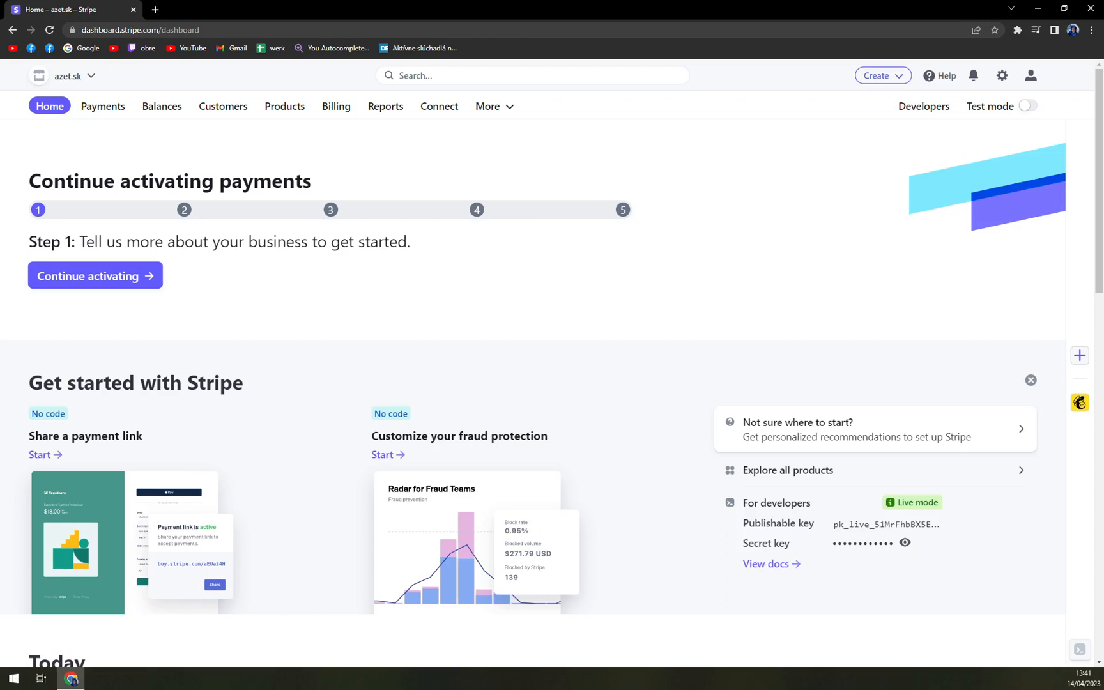
pyautogui.moveTo(227, 161)
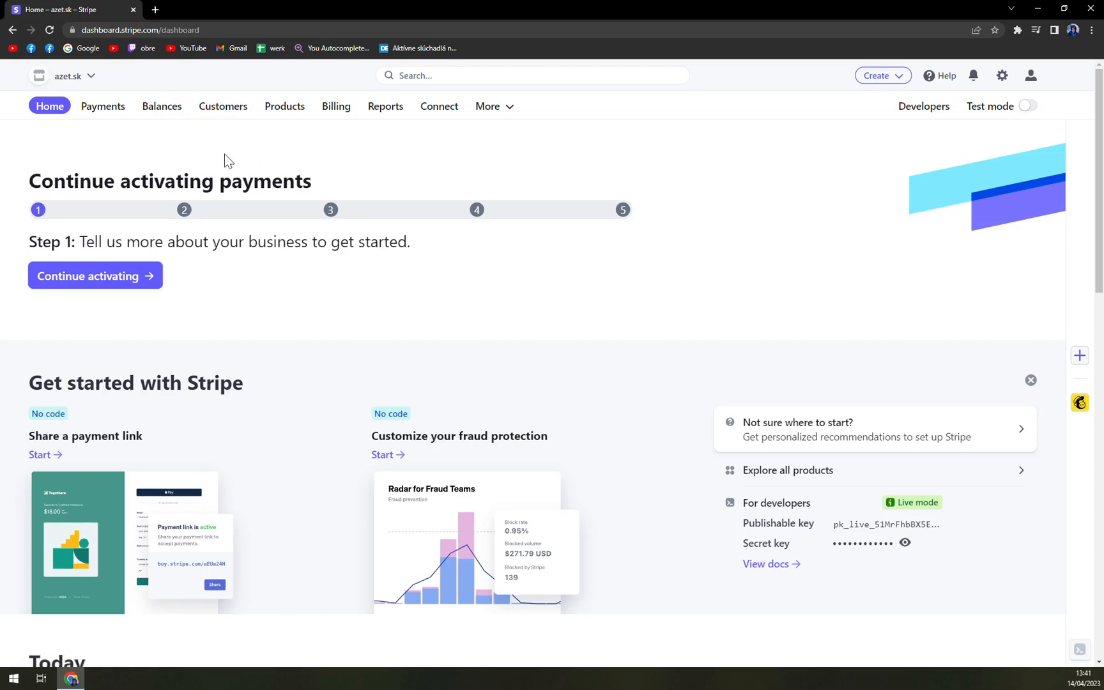
# Toggle Test mode in the top bar until the dashboard stays on test data
pyautogui.click(70, 77)
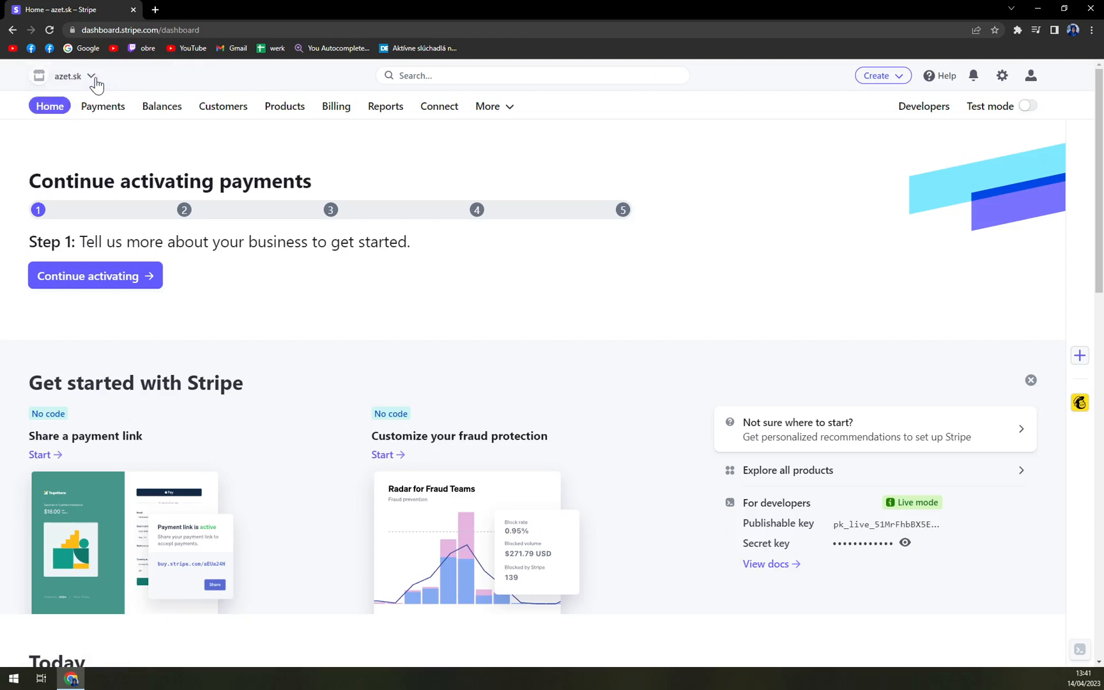
pyautogui.moveTo(374, 165)
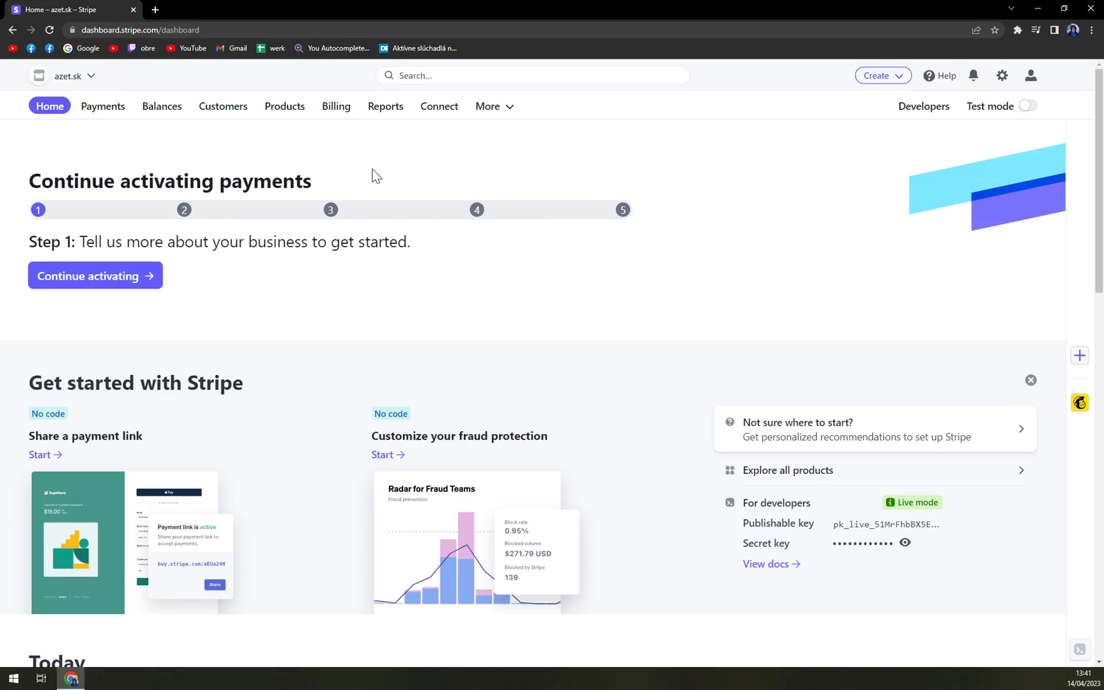
pyautogui.moveTo(791, 238)
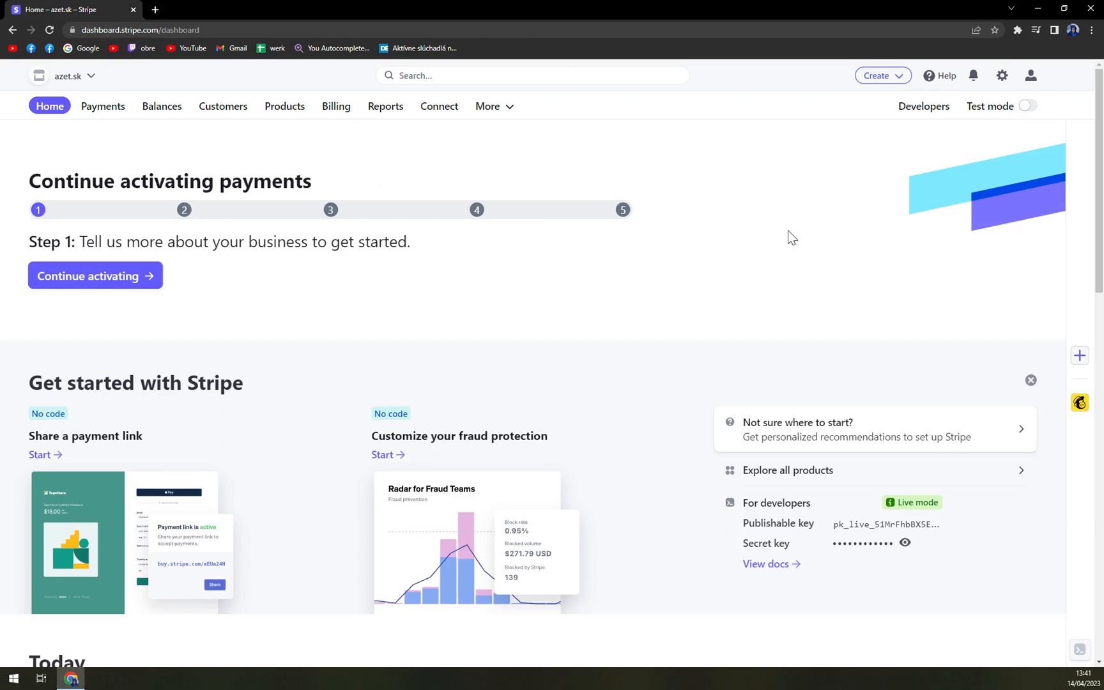
pyautogui.click(1026, 106)
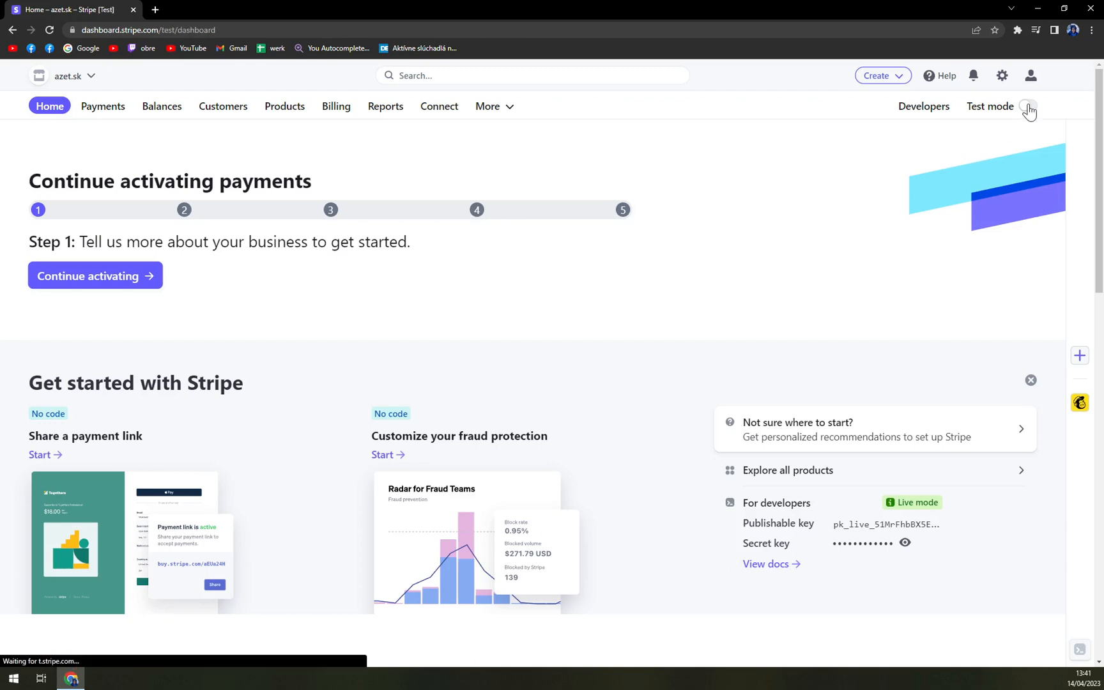
pyautogui.click(1026, 106)
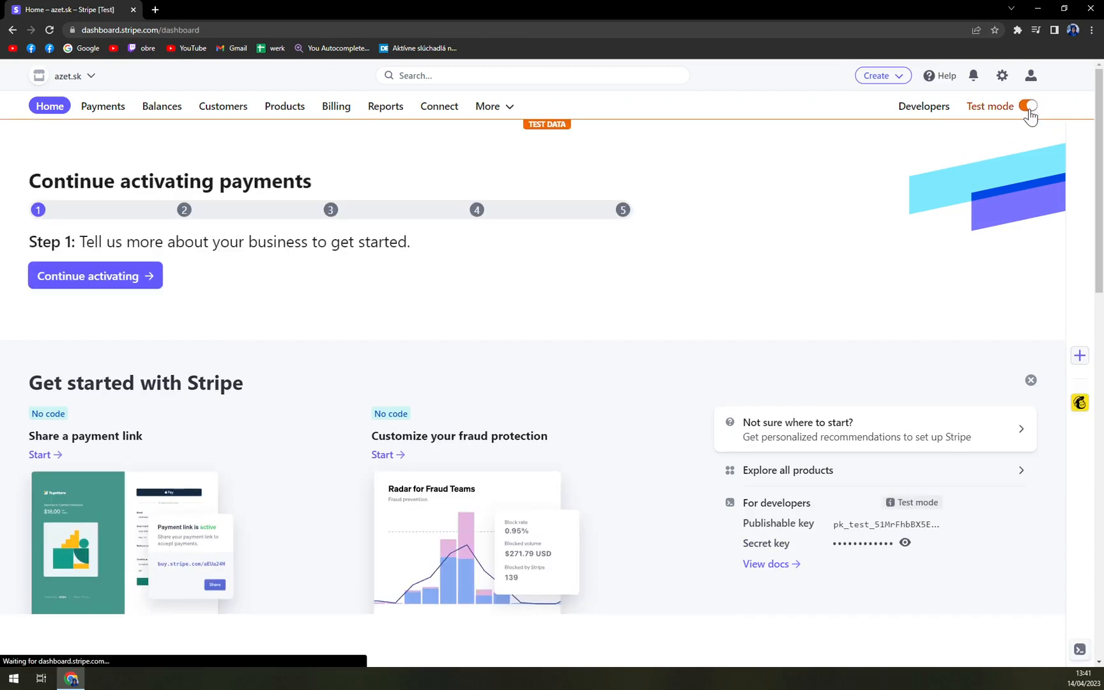
pyautogui.click(1027, 106)
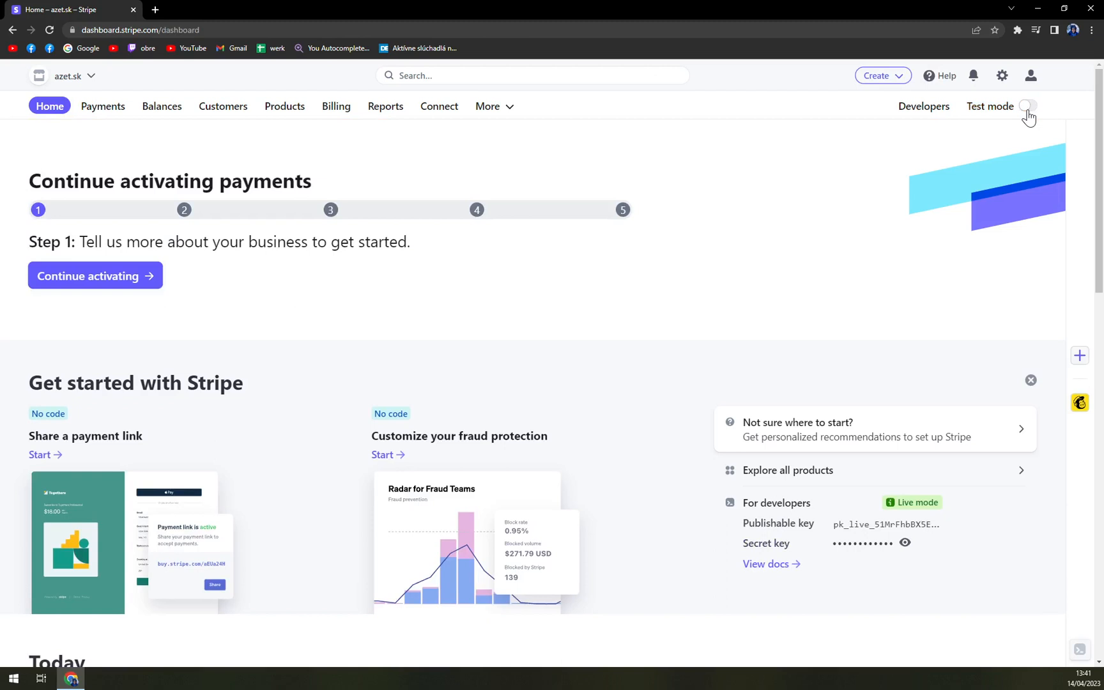
pyautogui.click(1026, 106)
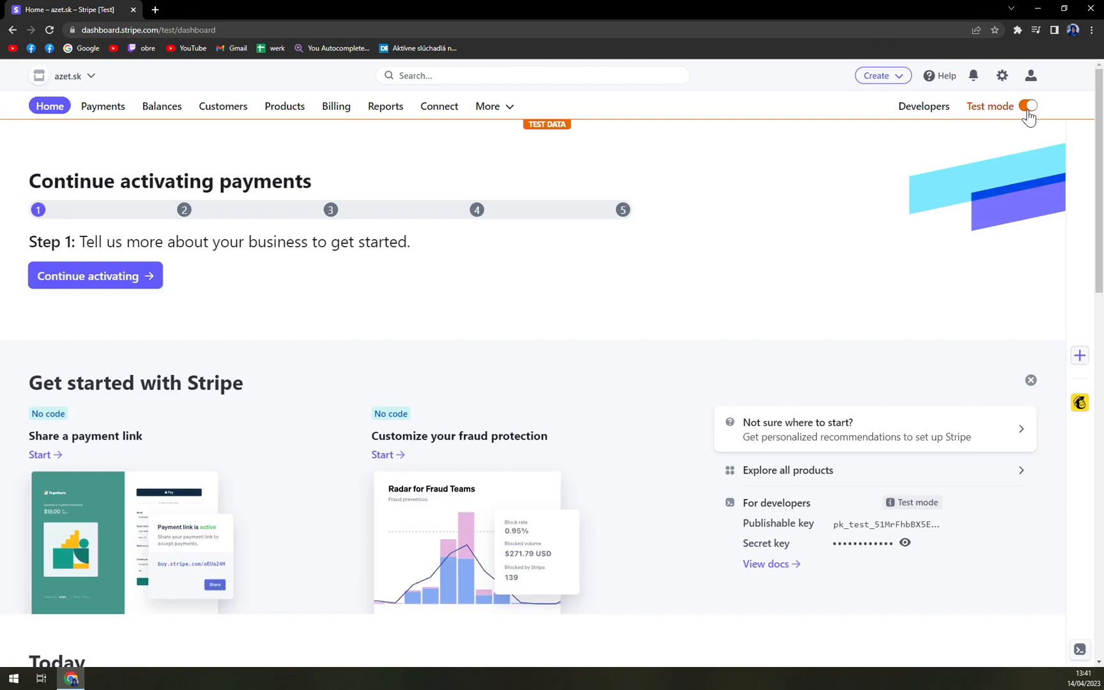
pyautogui.moveTo(765, 111)
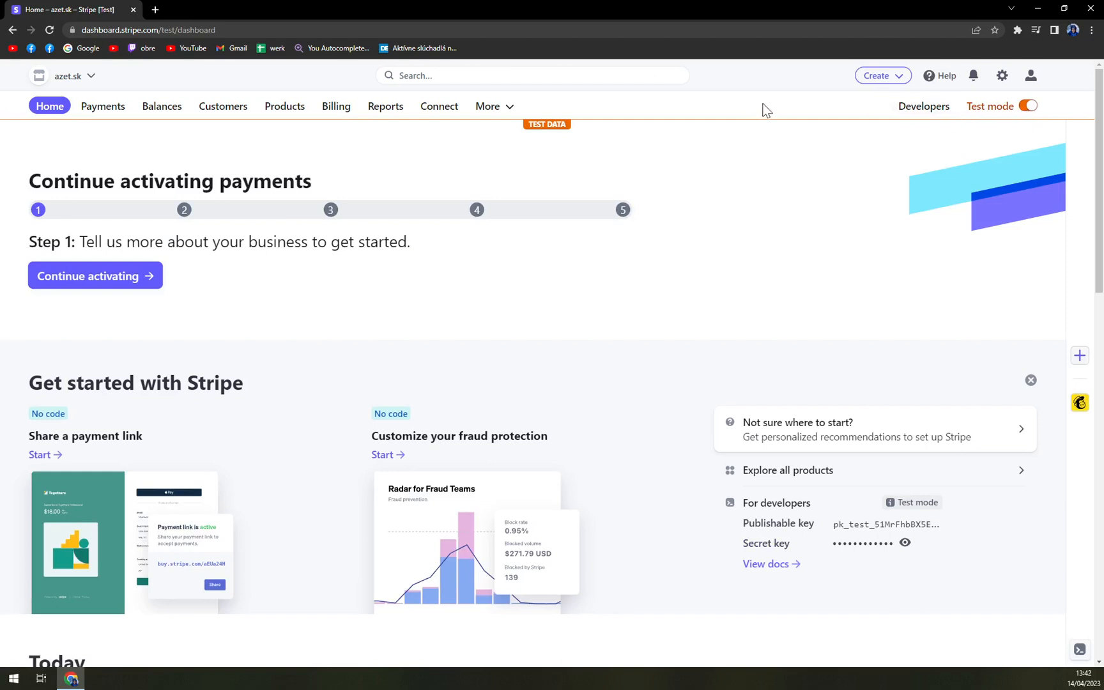
pyautogui.moveTo(1002, 75)
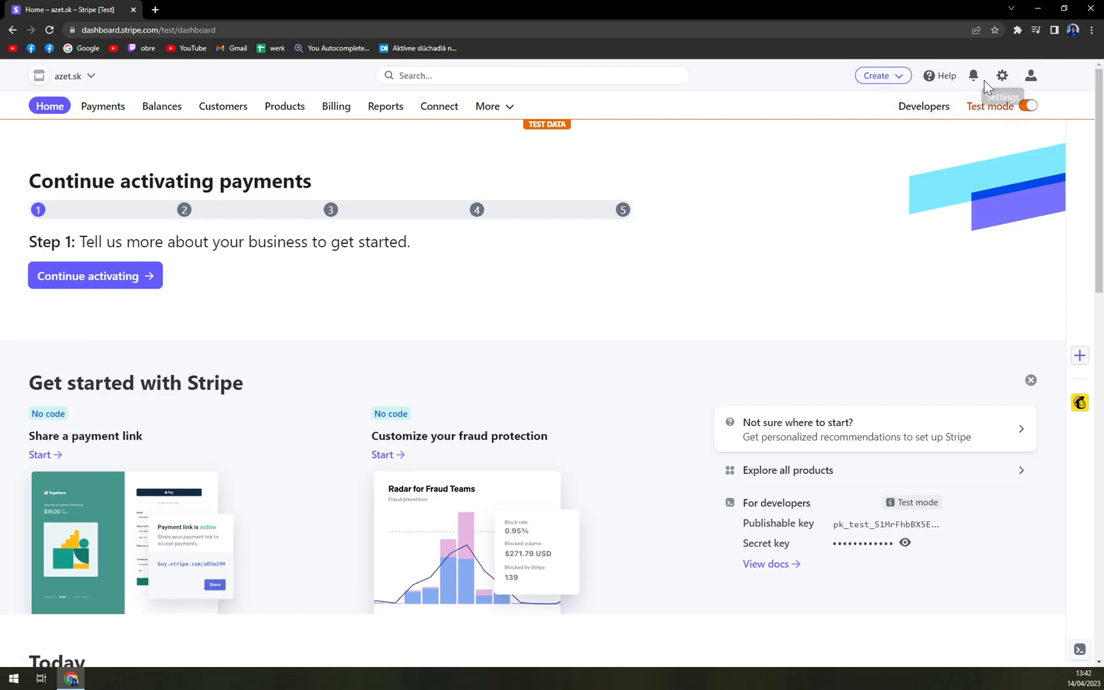
# Go to the account Settings overview from the header gear icon
pyautogui.click(1002, 76)
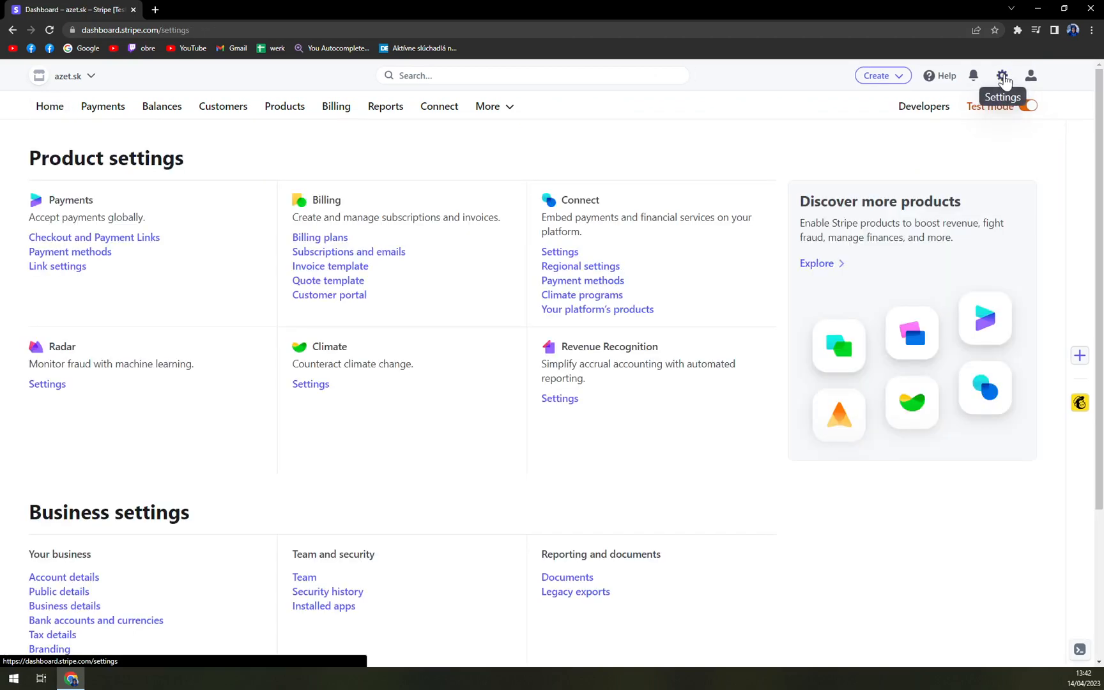
pyautogui.moveTo(486, 156)
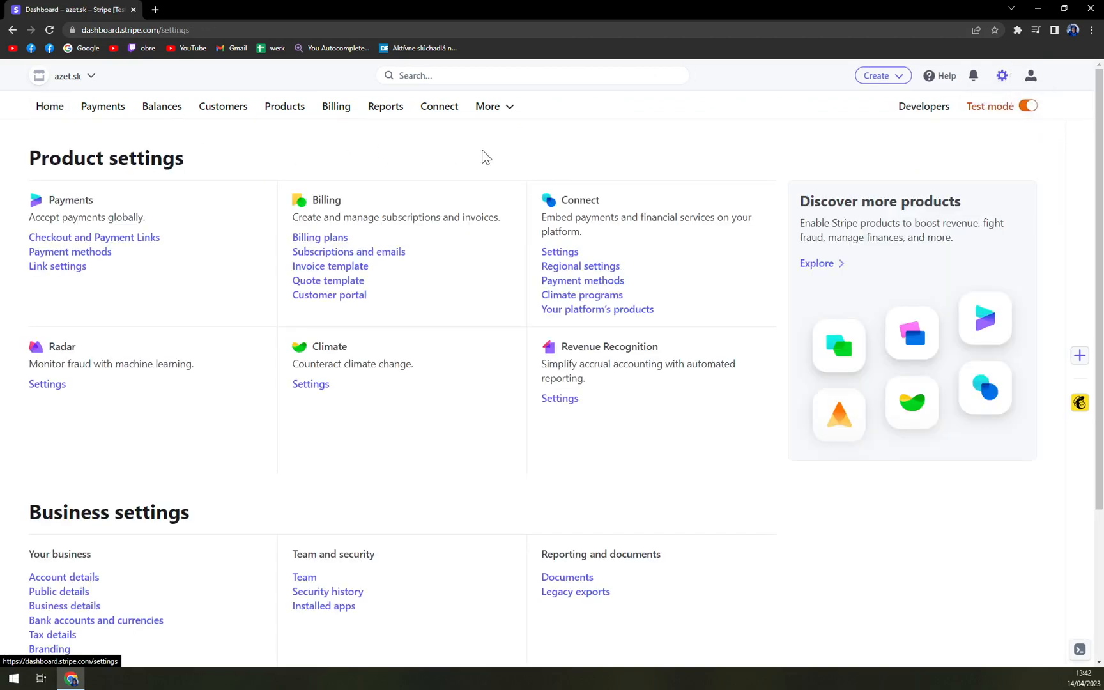
pyautogui.moveTo(321, 451)
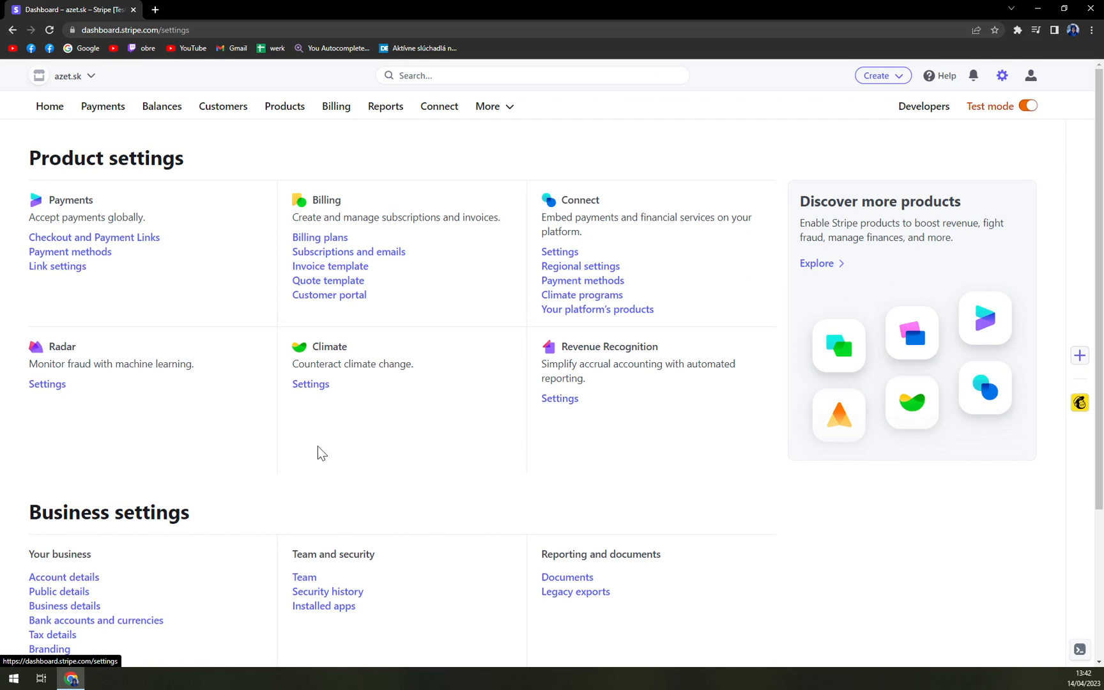
pyautogui.moveTo(667, 205)
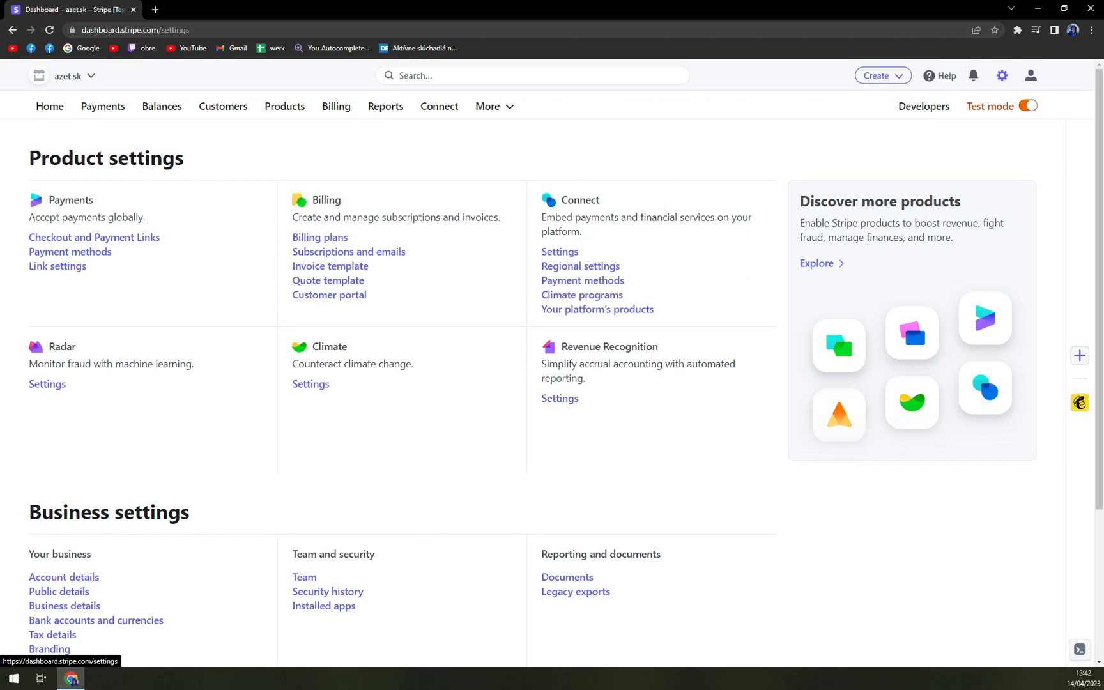
# Go to Connect > Payment methods under Product settings
pyautogui.doubleClick(70, 199)
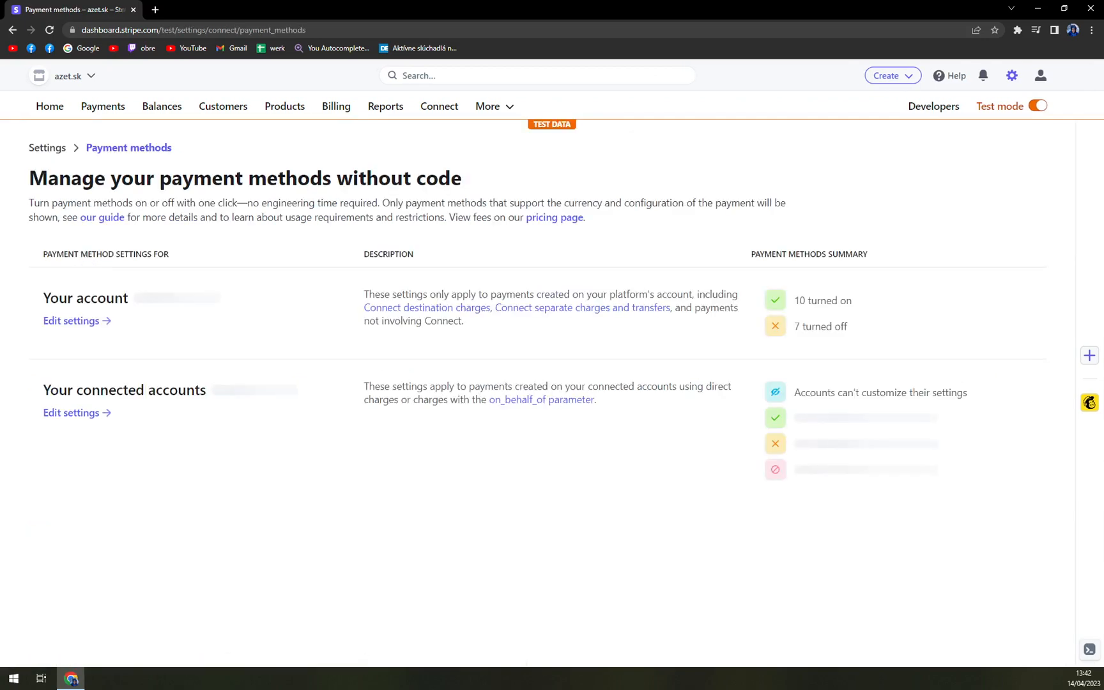
pyautogui.moveTo(546, 151)
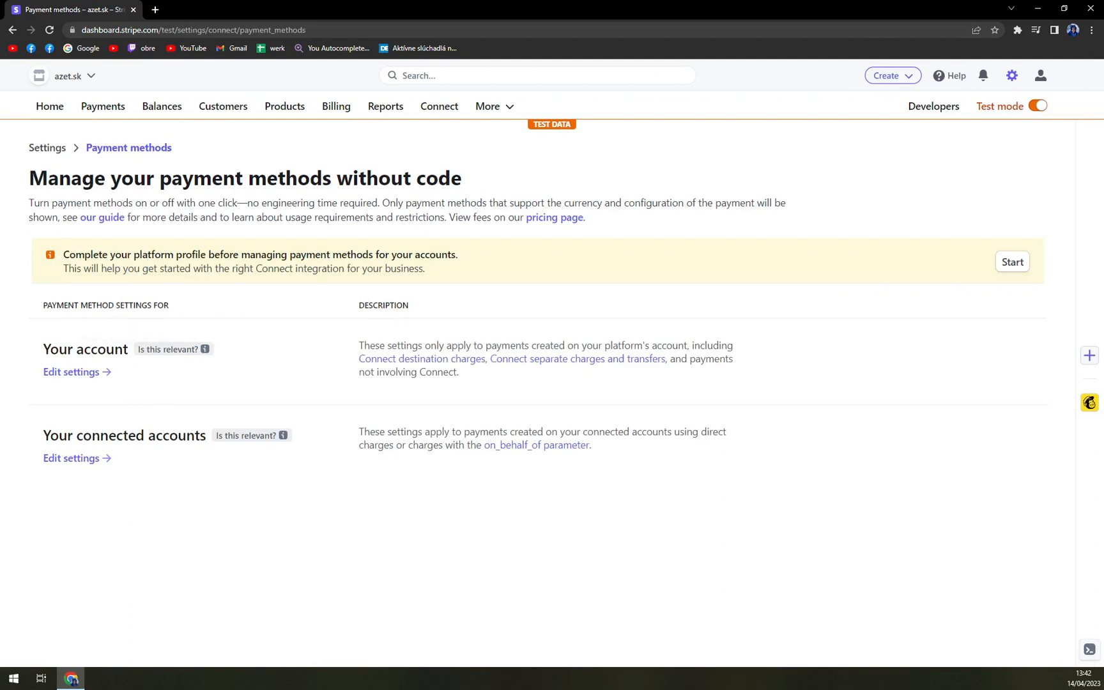
pyautogui.moveTo(70, 372)
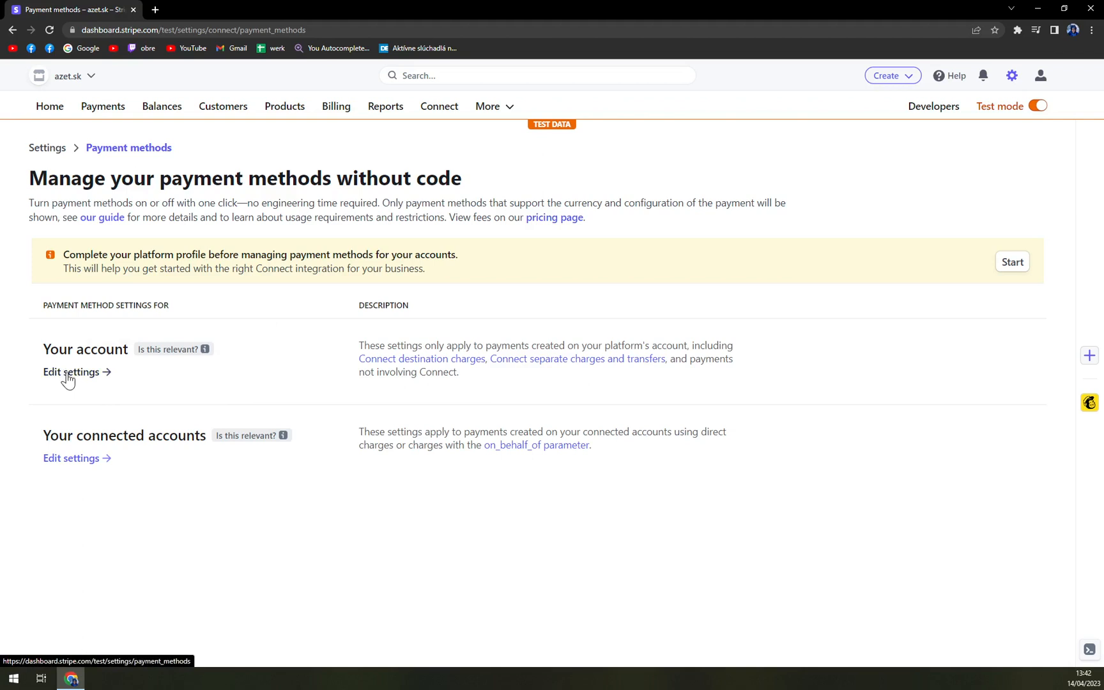
pyautogui.click(72, 372)
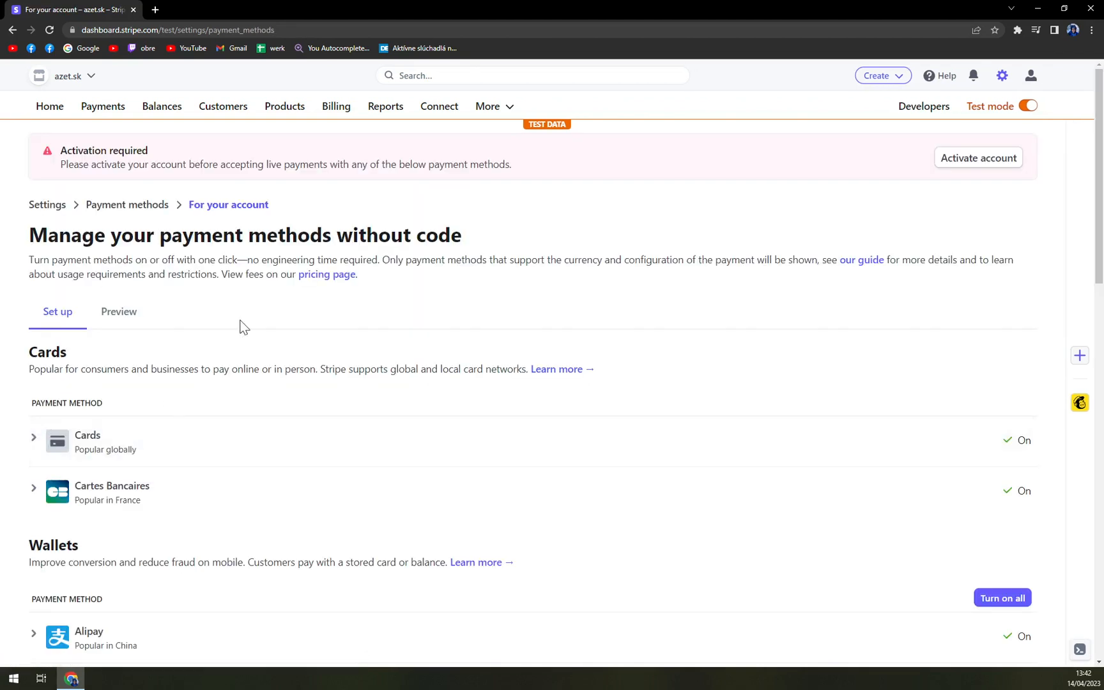
pyautogui.moveTo(174, 331)
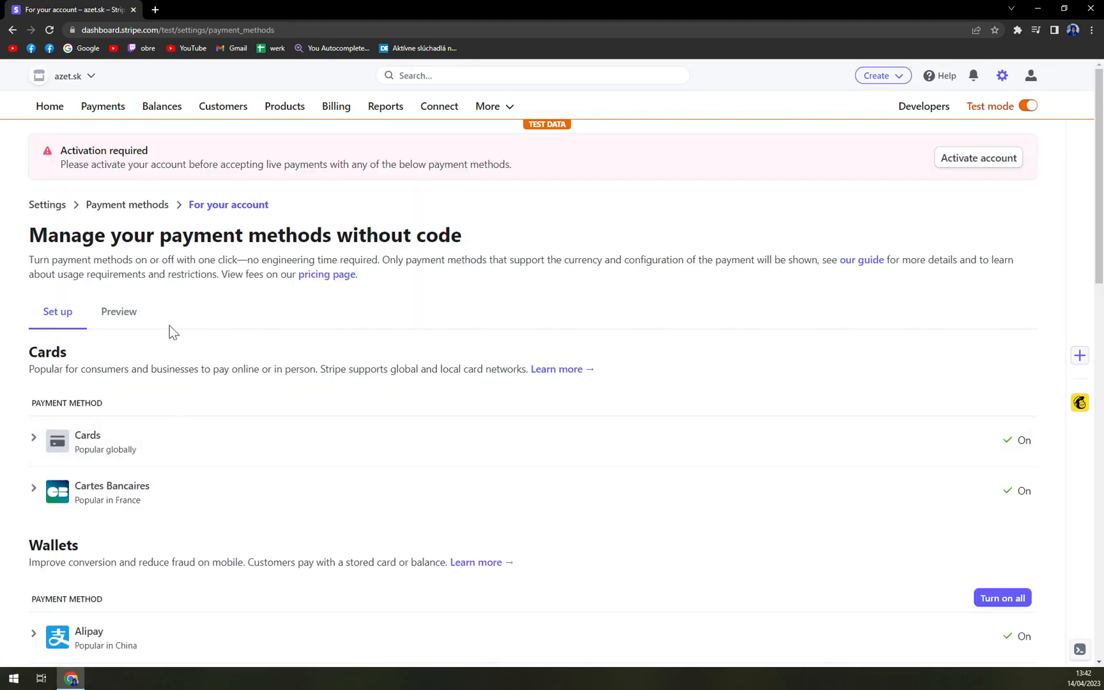
pyautogui.scroll(-3)
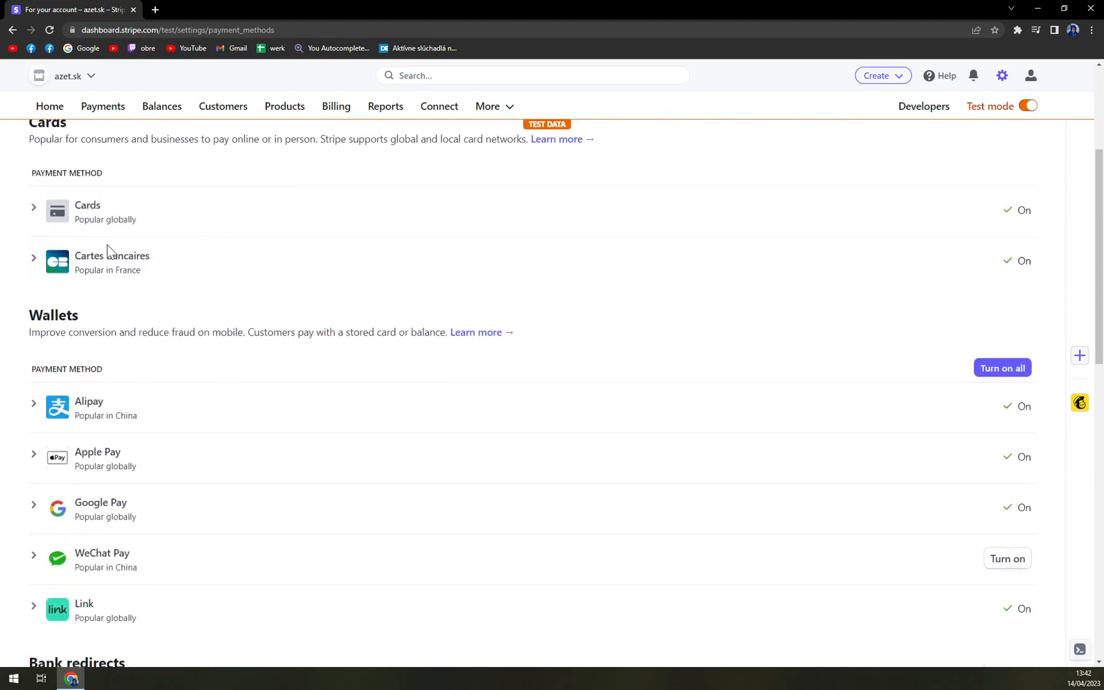
pyautogui.click(32, 207)
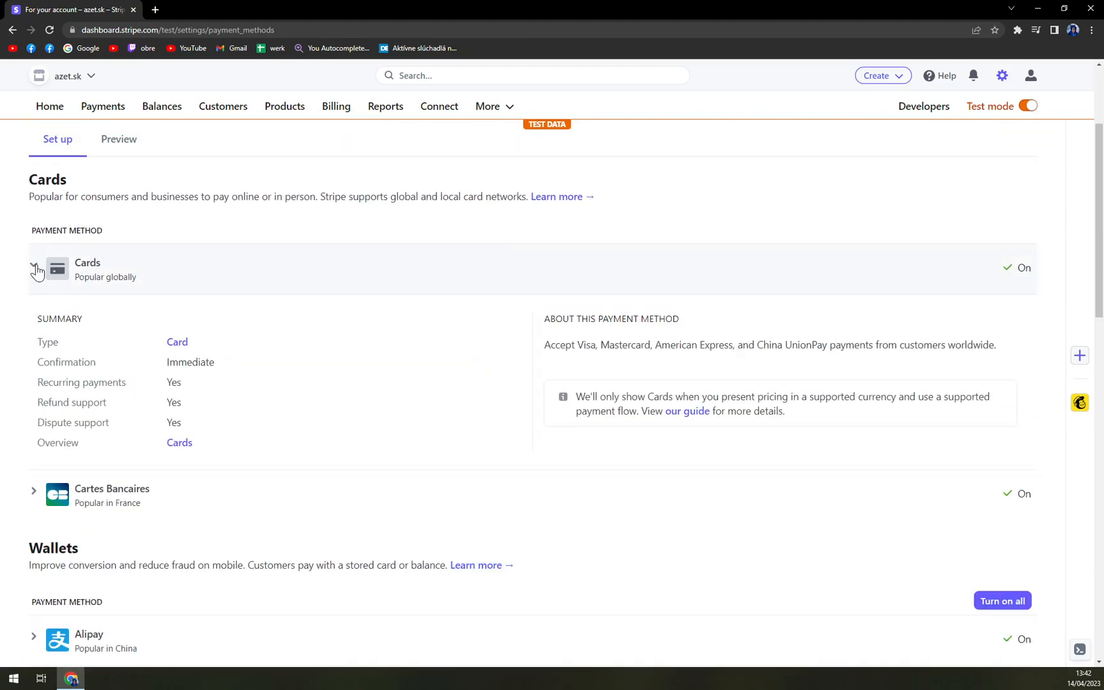
pyautogui.click(33, 269)
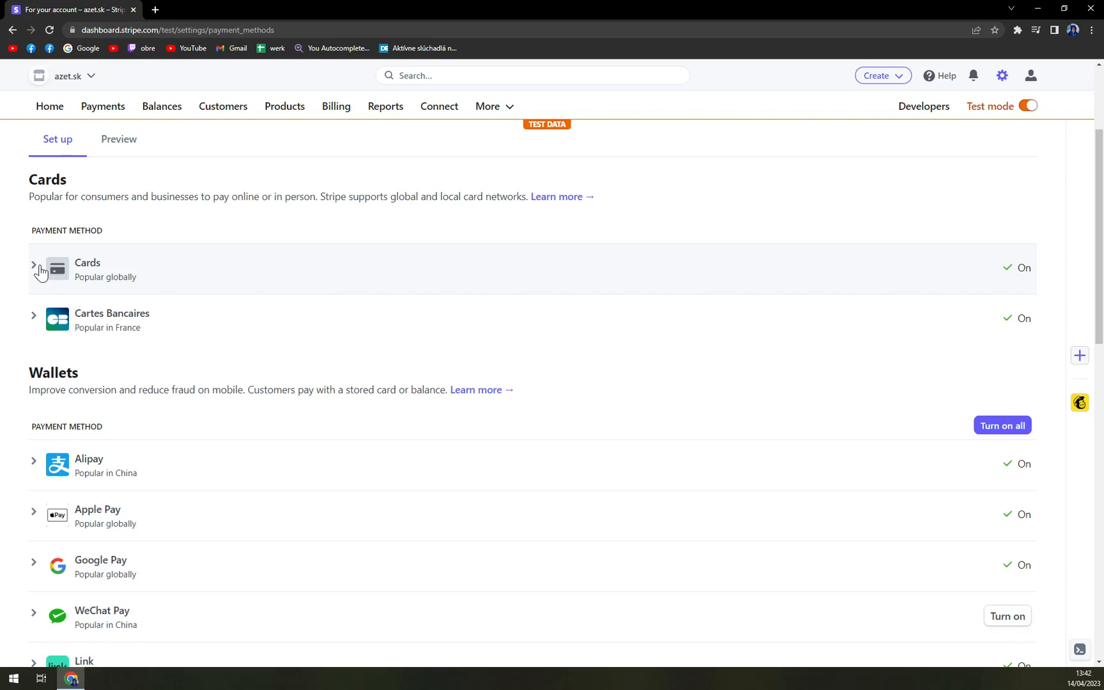
pyautogui.scroll(-3)
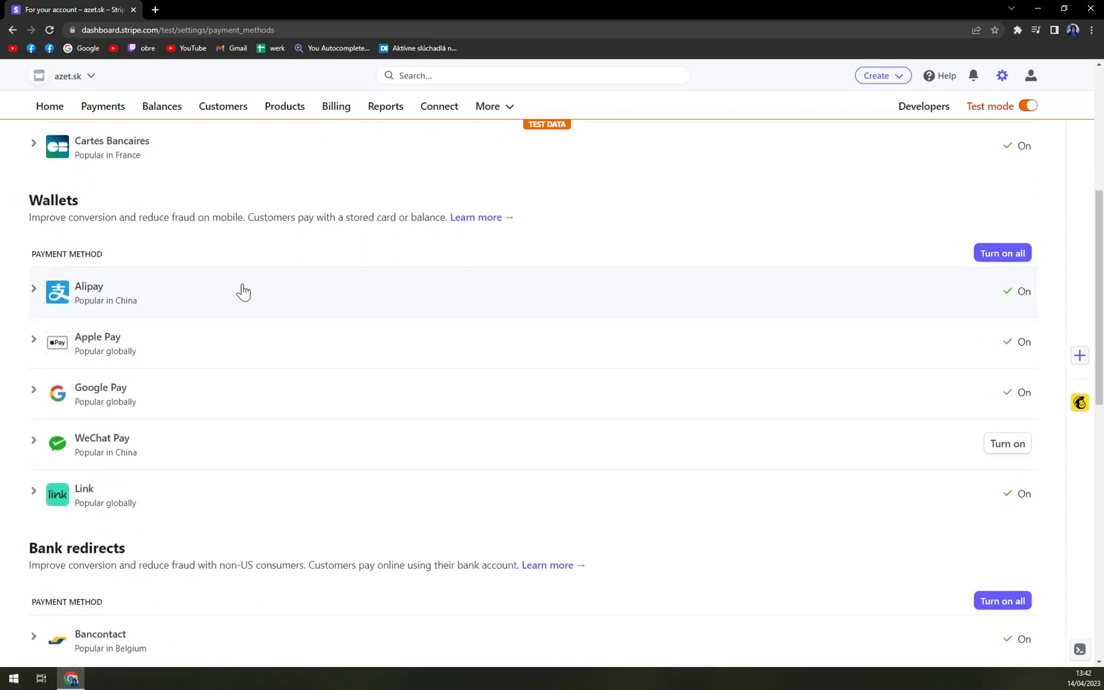
pyautogui.moveTo(145, 345)
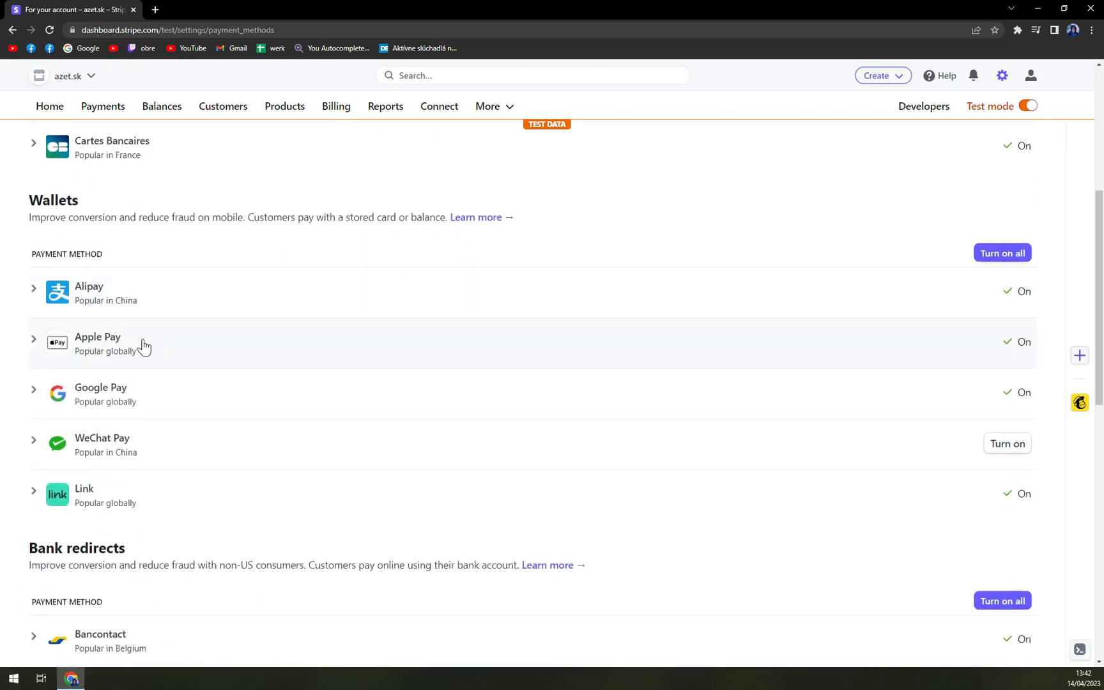
pyautogui.moveTo(274, 351)
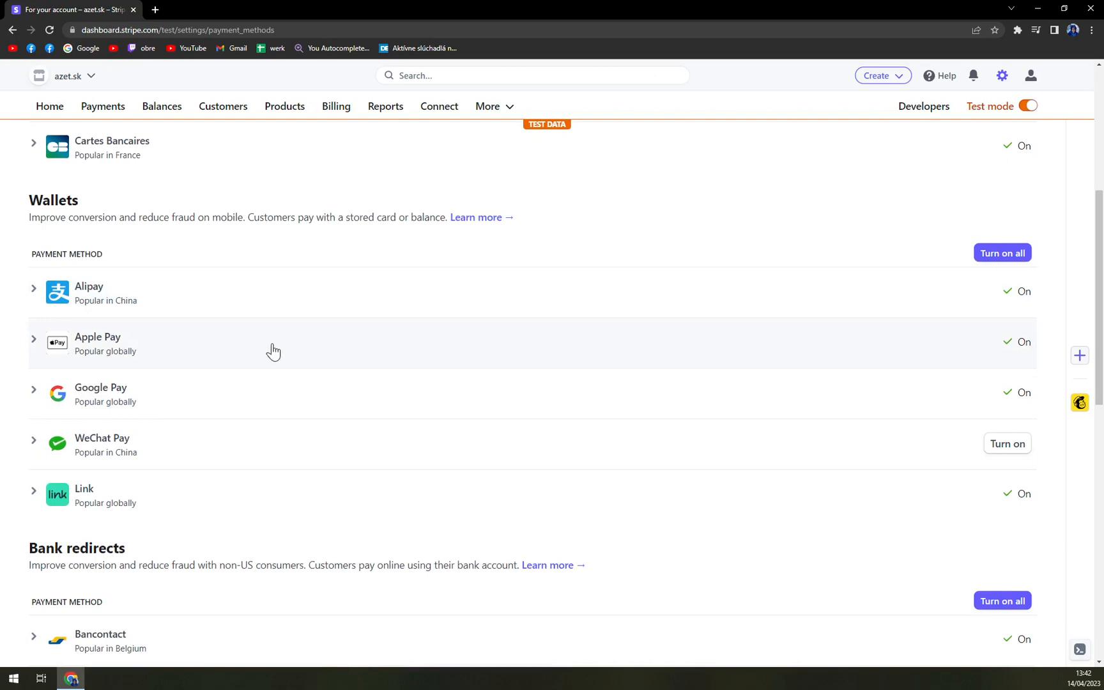
pyautogui.moveTo(37, 295)
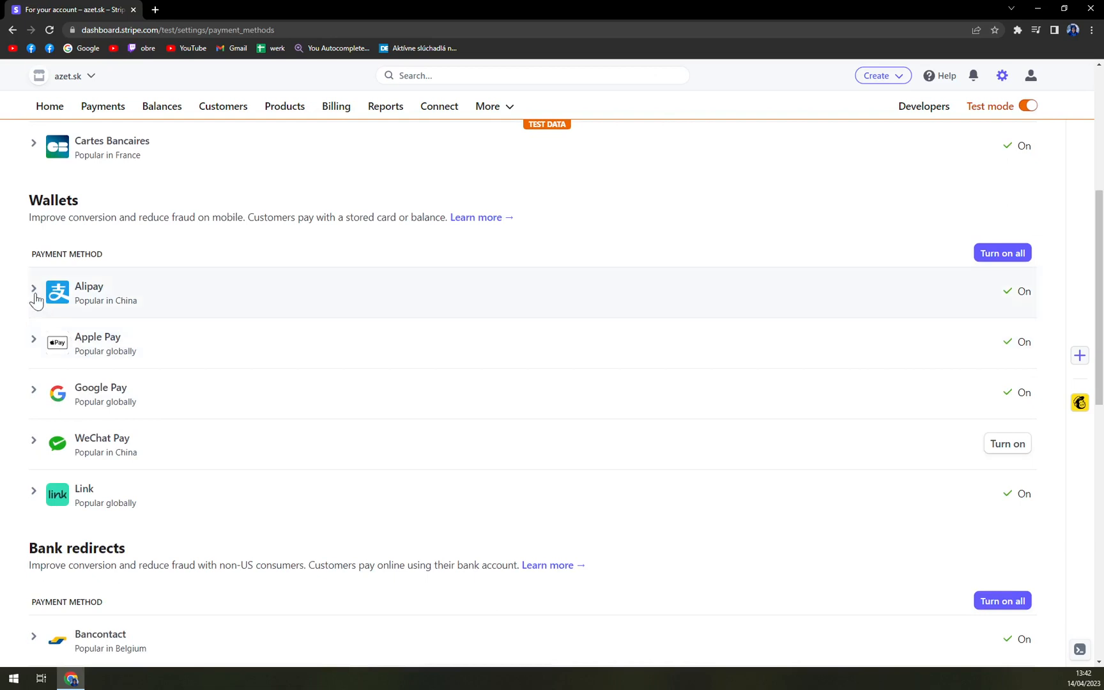
pyautogui.moveTo(218, 317)
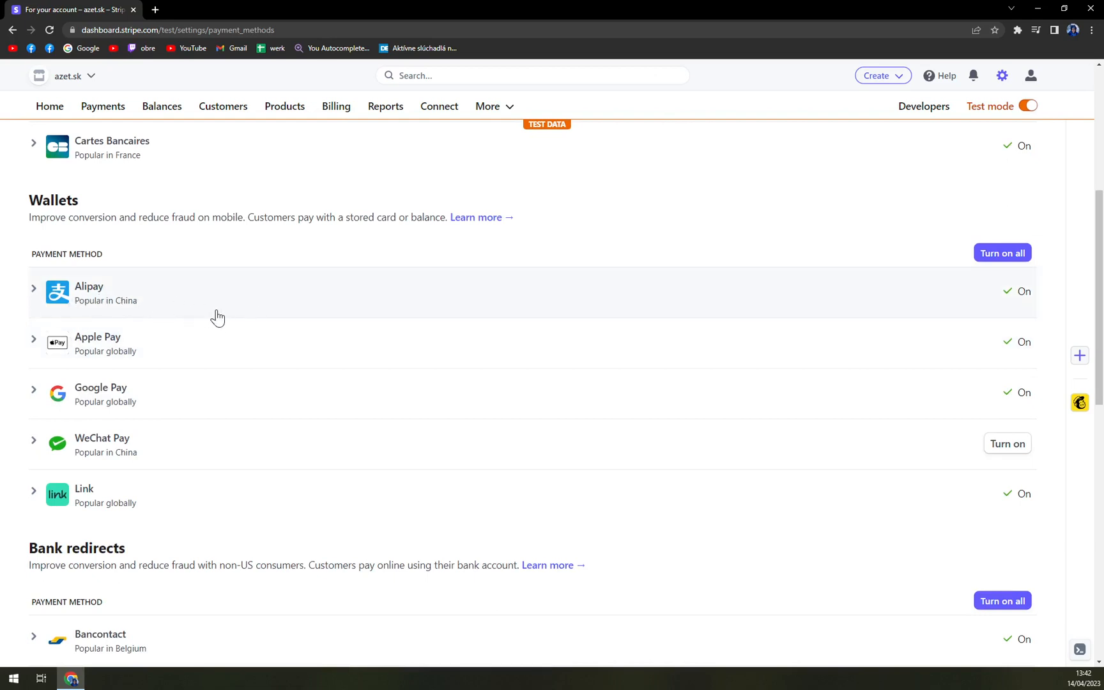
pyautogui.moveTo(188, 368)
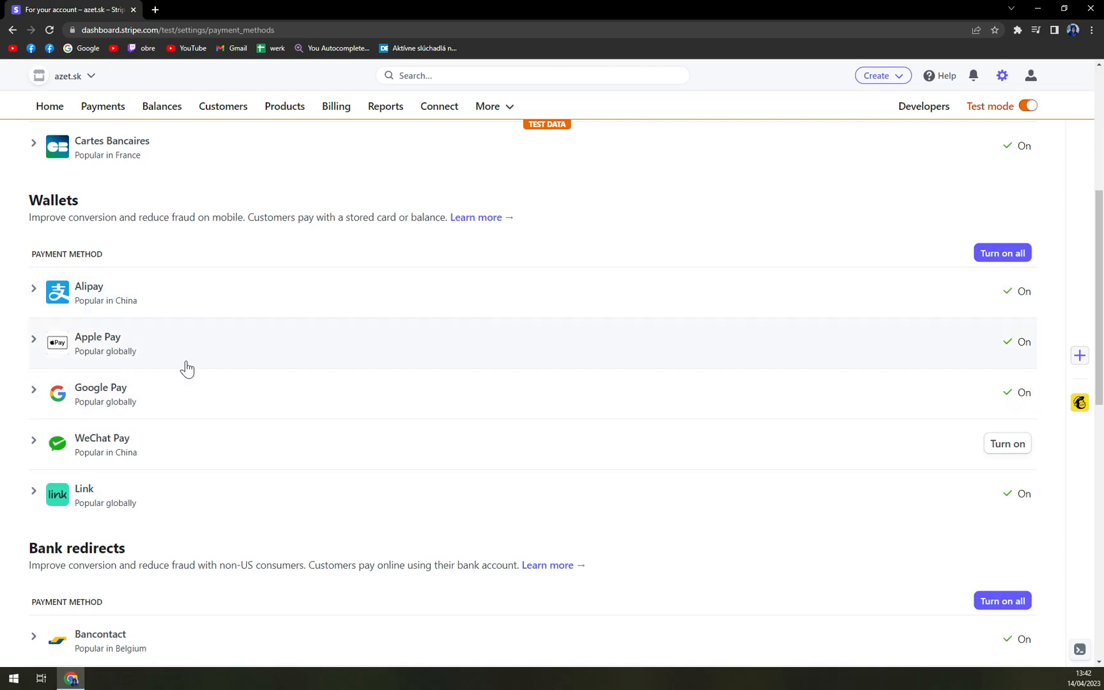
pyautogui.moveTo(183, 458)
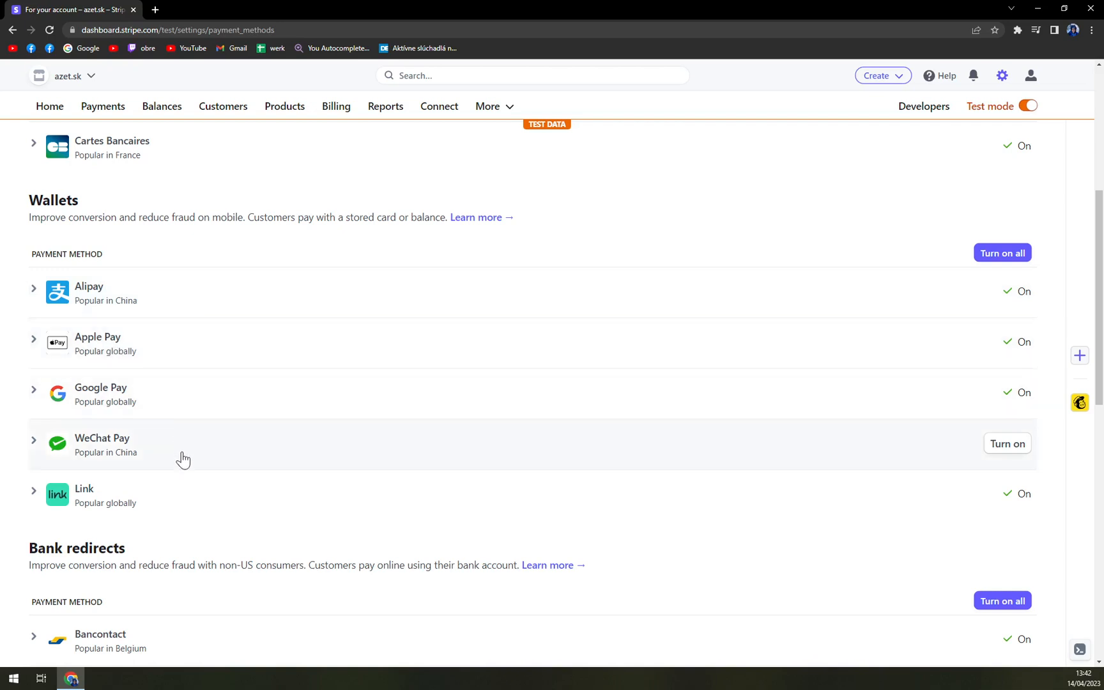
pyautogui.scroll(-3)
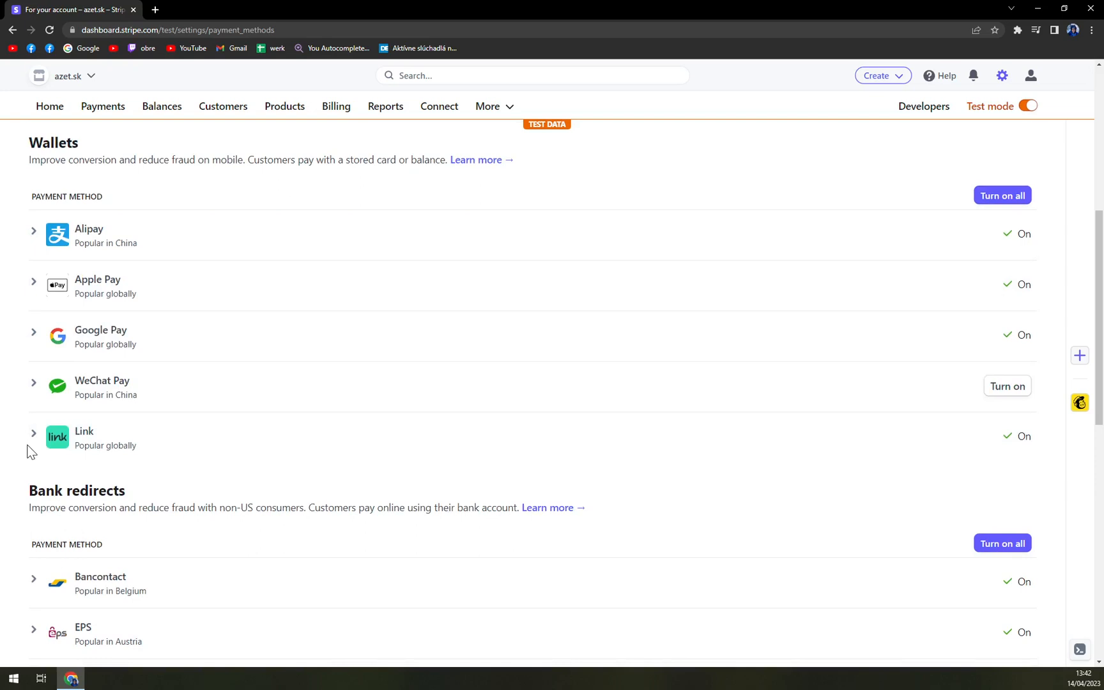
pyautogui.moveTo(730, 266)
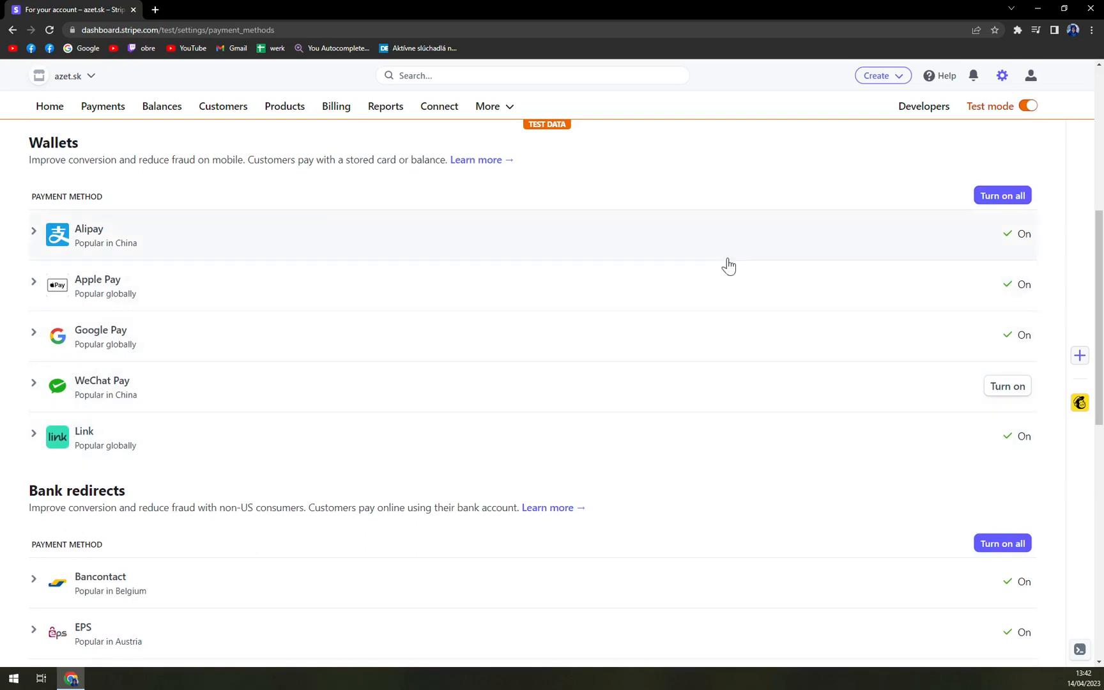
pyautogui.moveTo(189, 308)
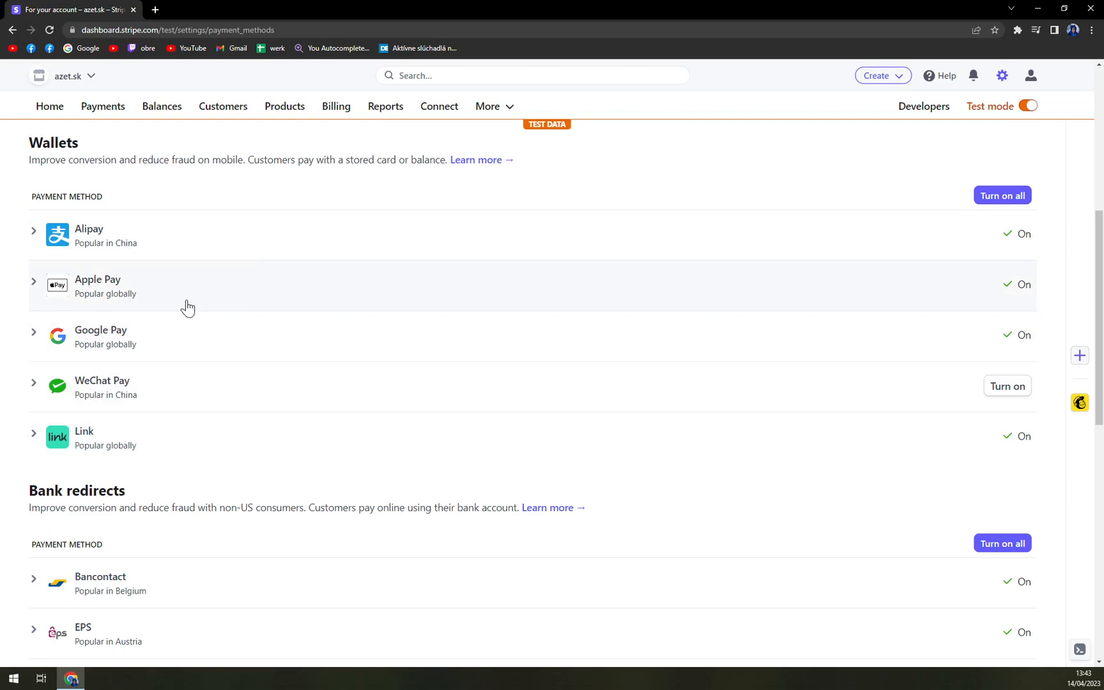
pyautogui.moveTo(146, 295)
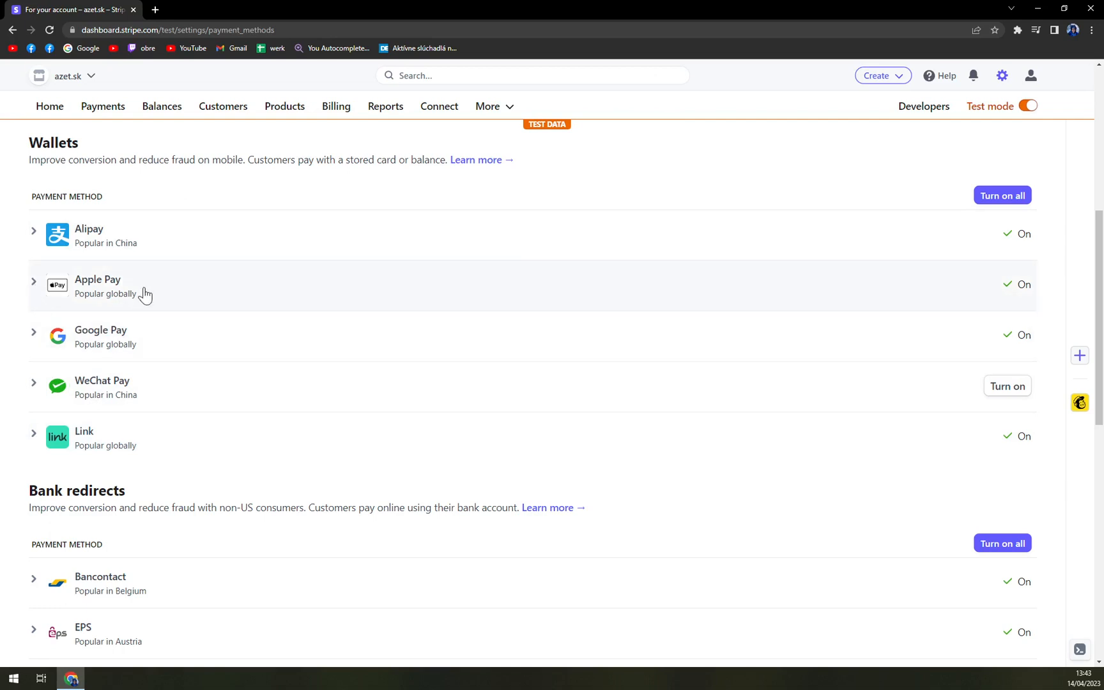
# Expand Apple Pay, attempt Turn off, dismiss the test-mode warning and leave test mode
pyautogui.click(97, 285)
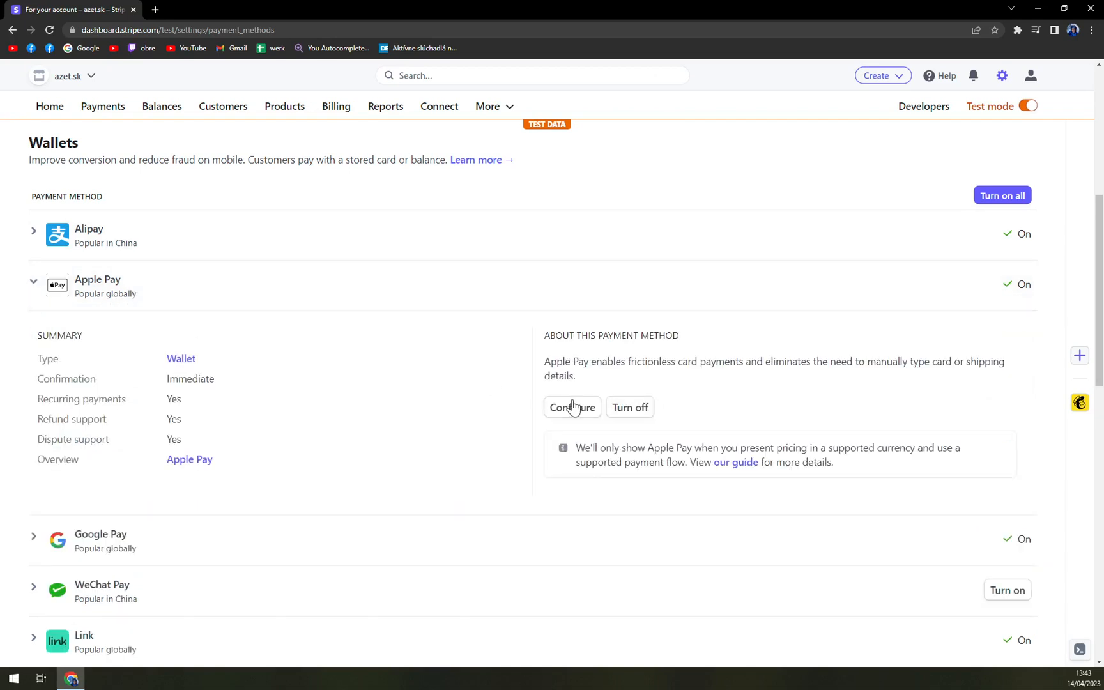
pyautogui.click(571, 407)
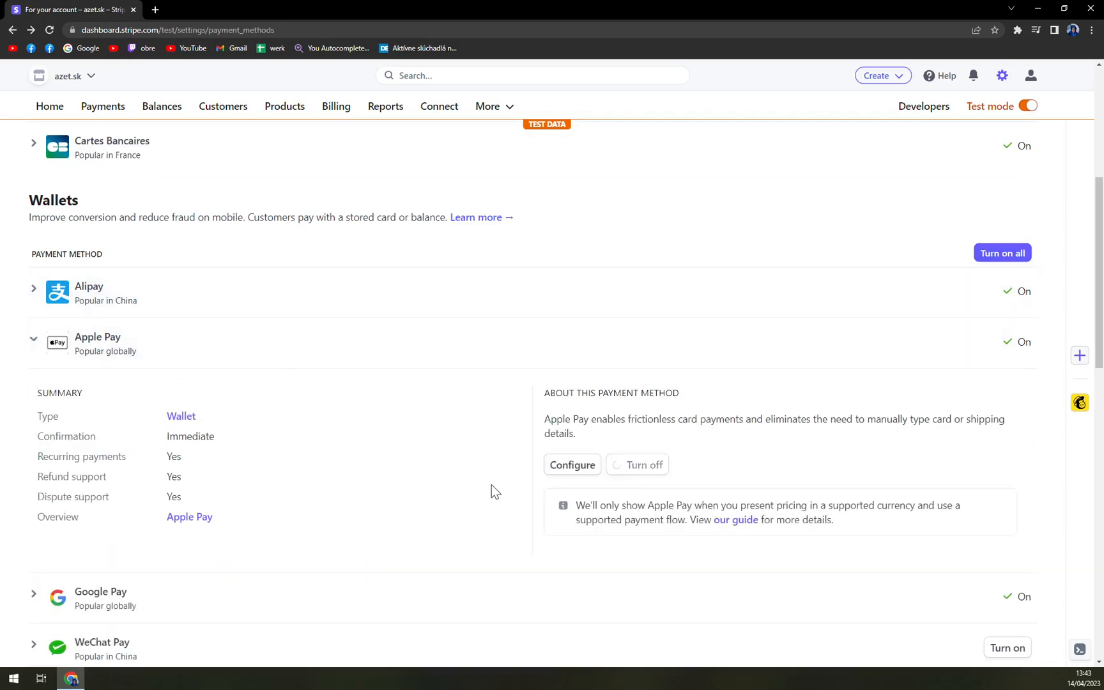
pyautogui.click(636, 465)
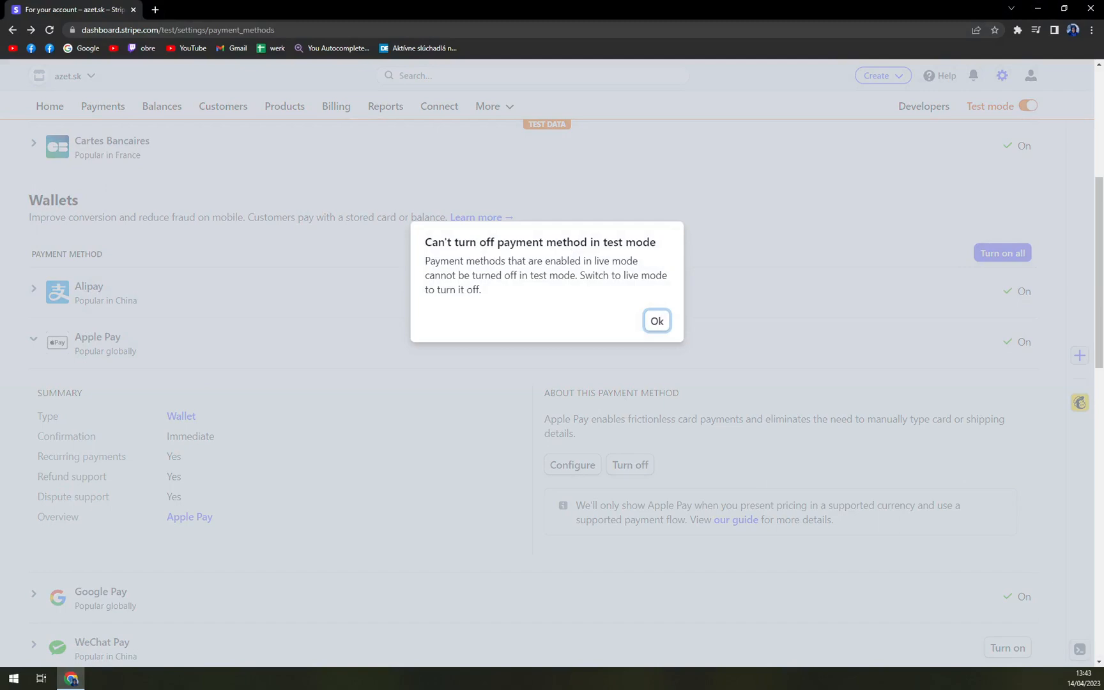
pyautogui.click(655, 320)
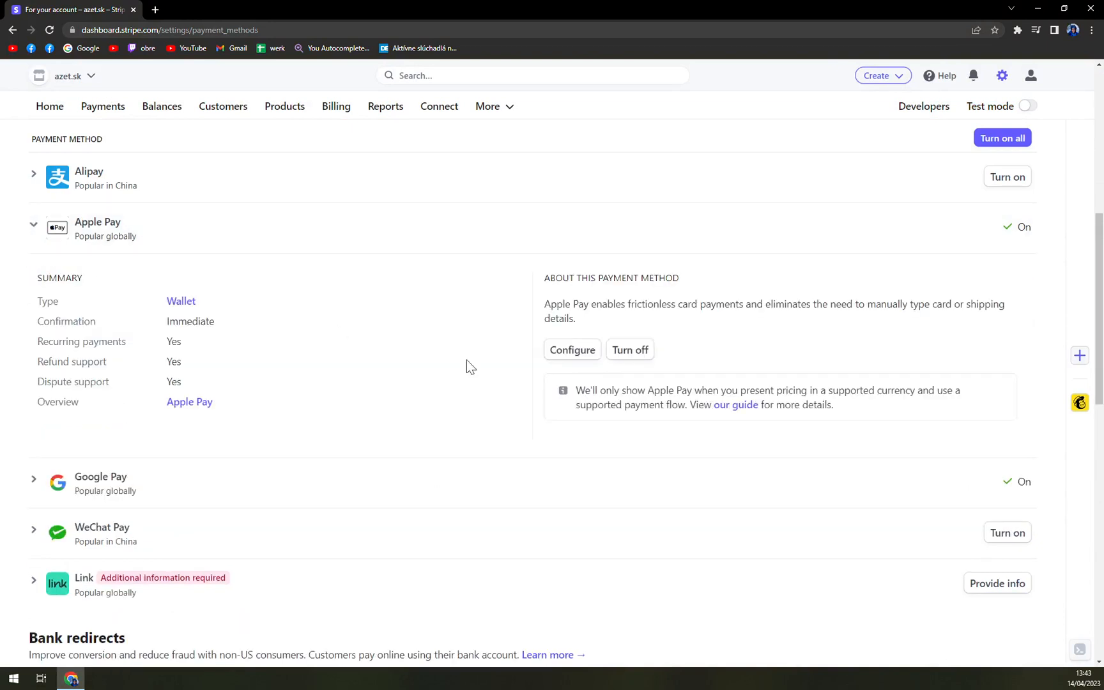
# Turn Apple Pay off in live mode, submit the feedback form and collapse its row
pyautogui.click(630, 350)
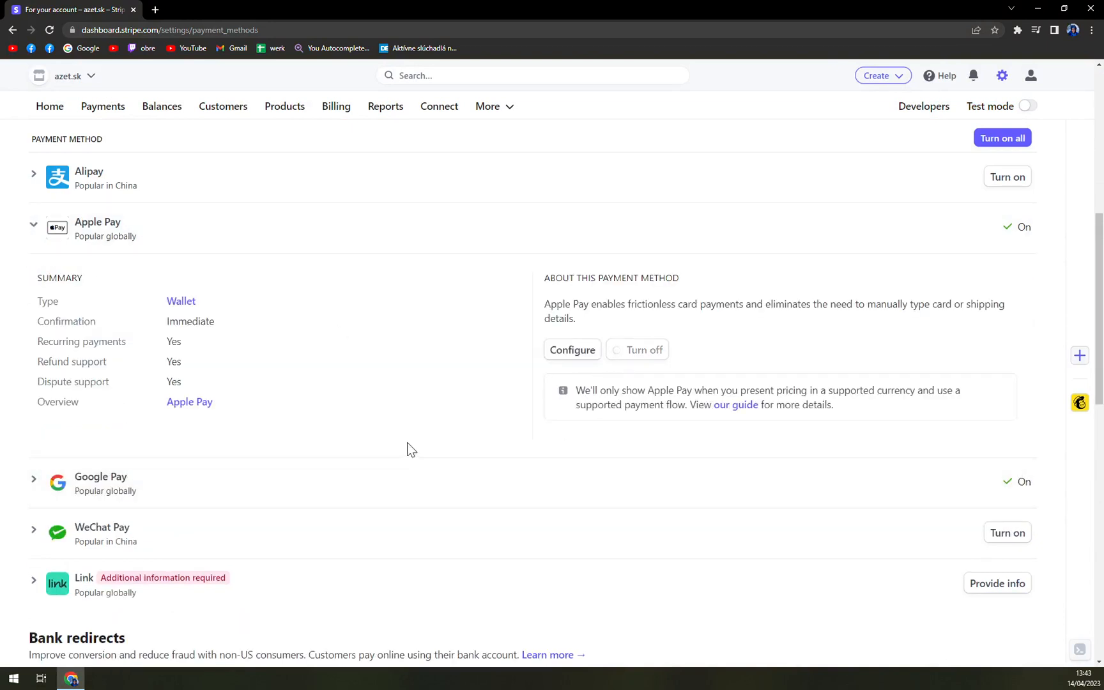
pyautogui.click(643, 349)
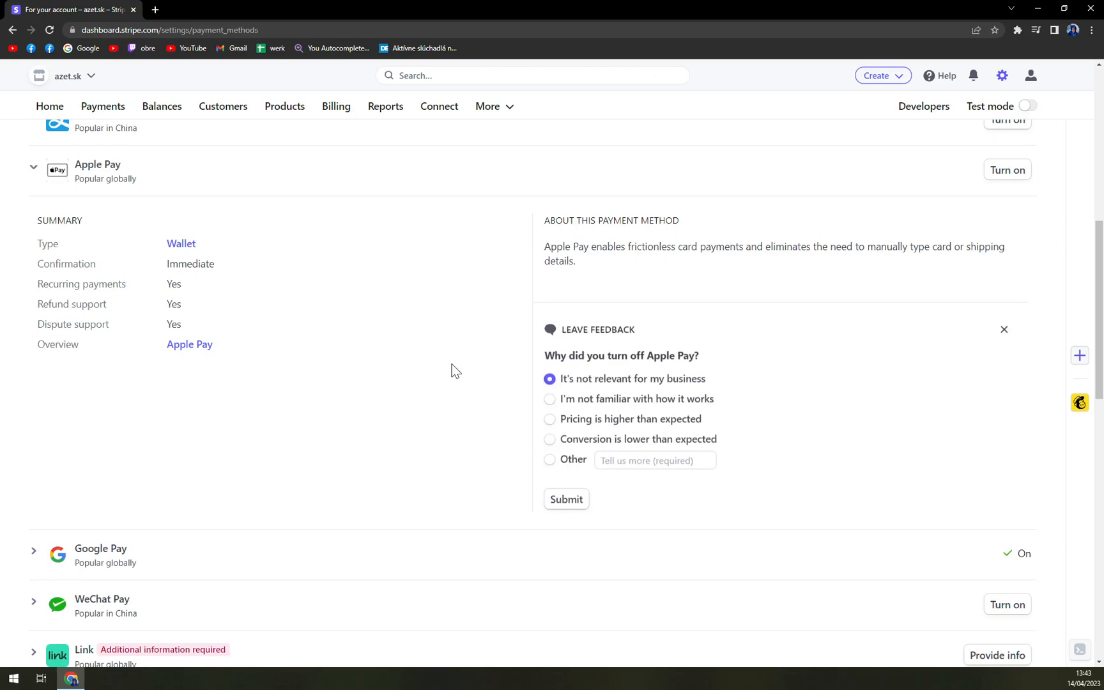
pyautogui.moveTo(717, 371)
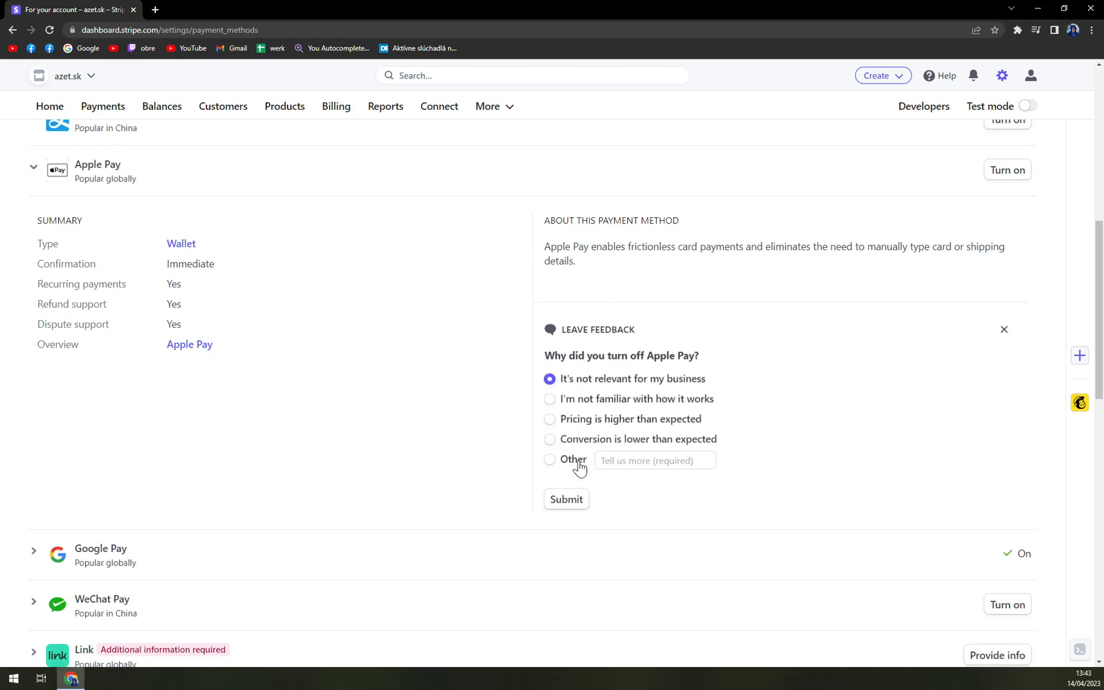
pyautogui.click(564, 502)
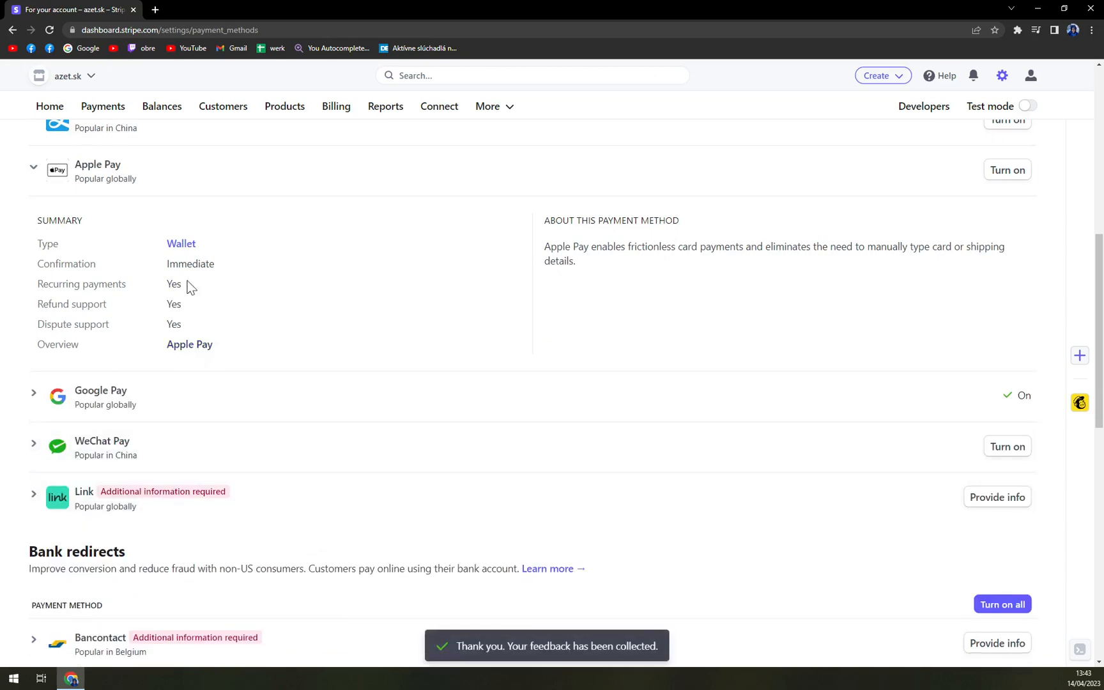
pyautogui.click(32, 168)
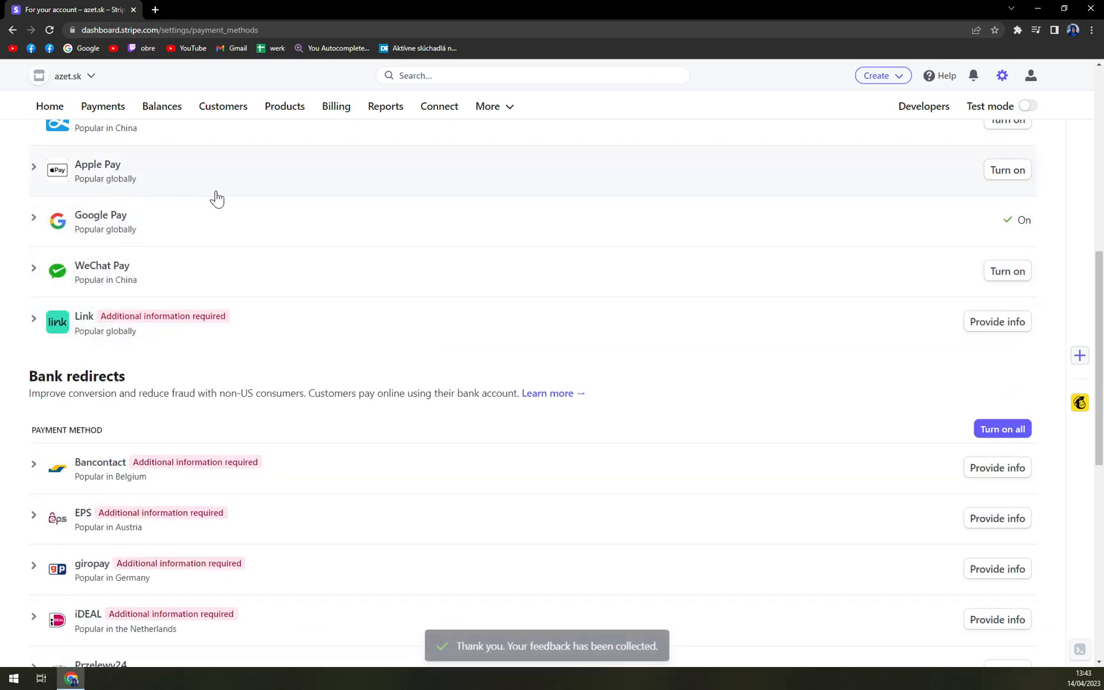
# Turn Apple Pay back on from the Wallets section
pyautogui.scroll(3)
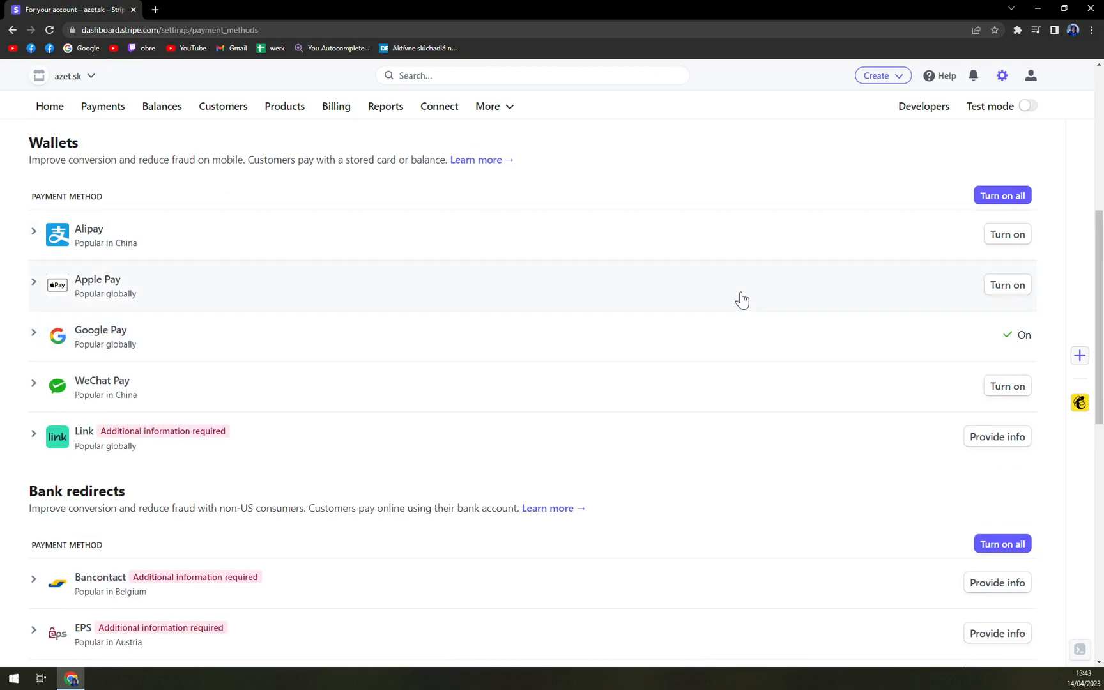
pyautogui.moveTo(877, 286)
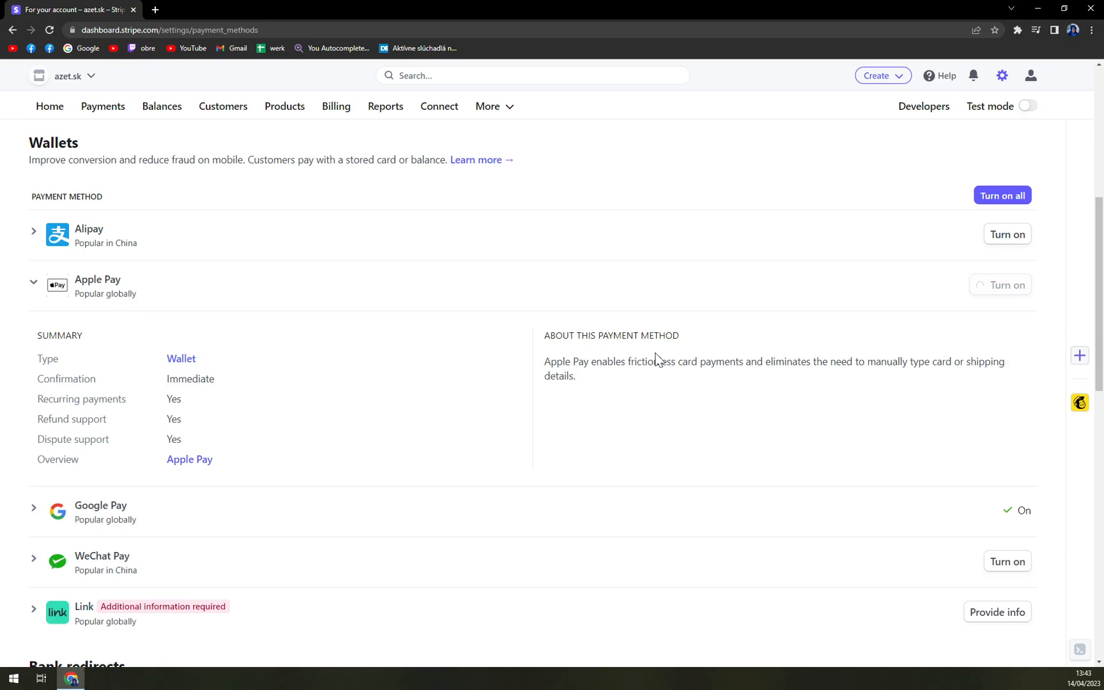
pyautogui.click(999, 285)
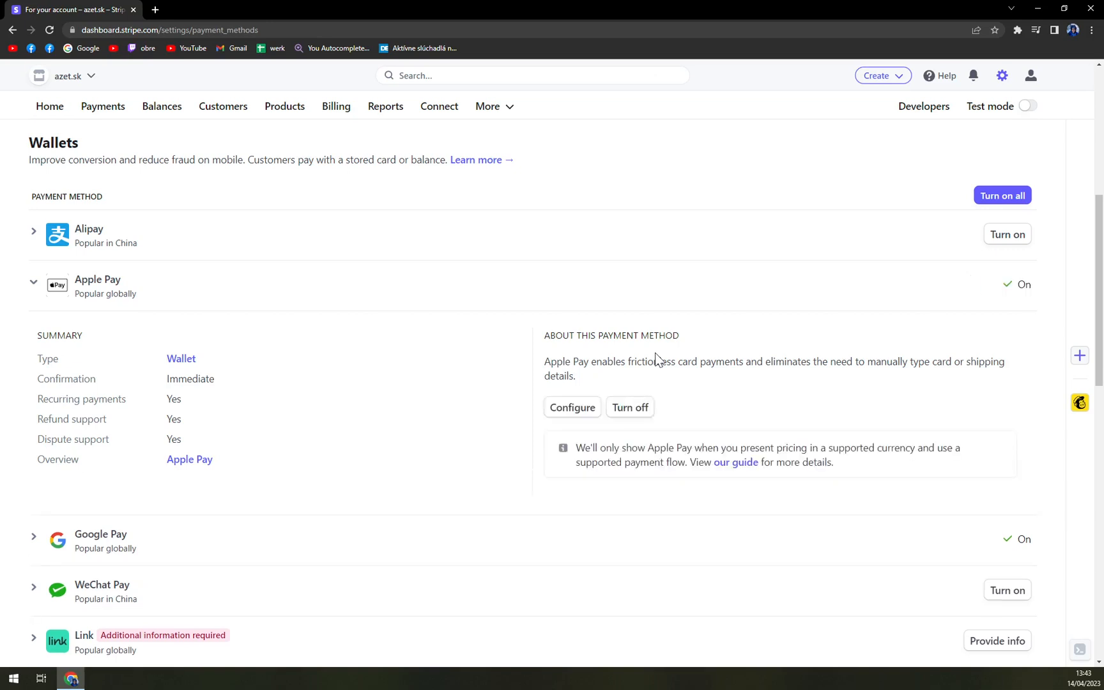
pyautogui.moveTo(659, 361)
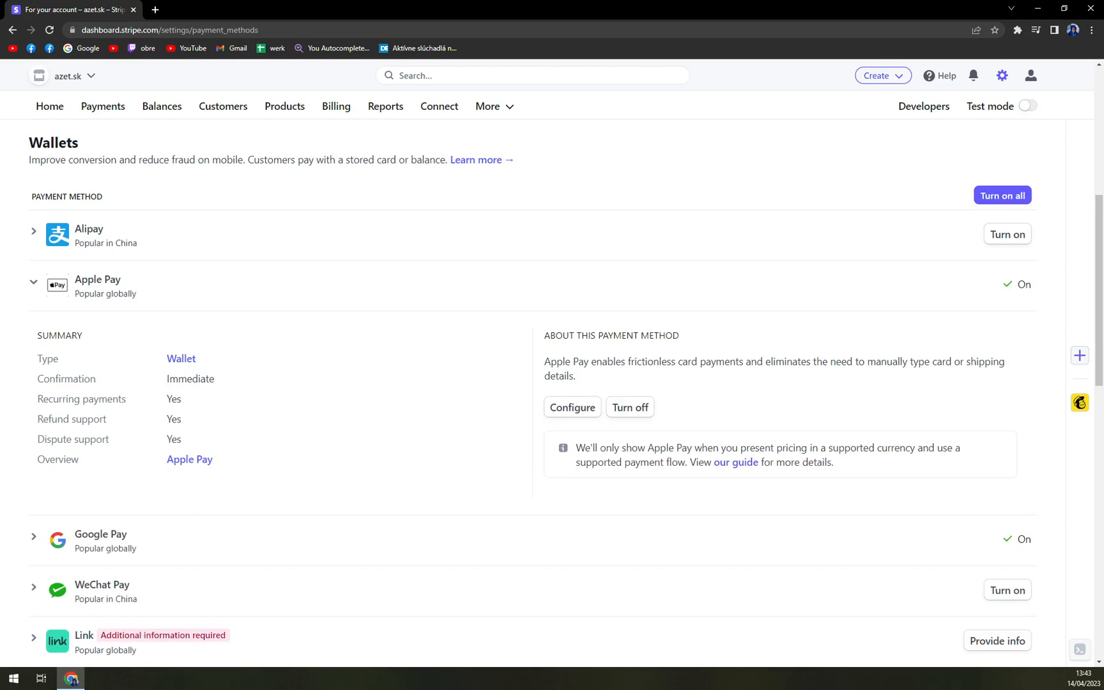
pyautogui.moveTo(661, 374)
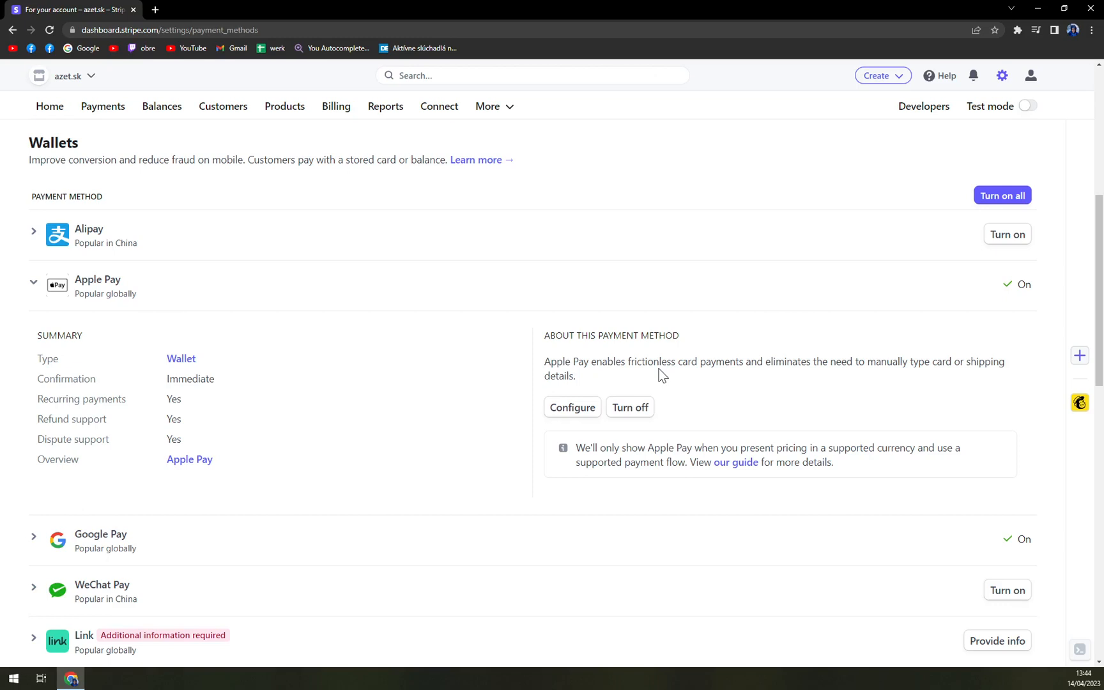
pyautogui.moveTo(769, 305)
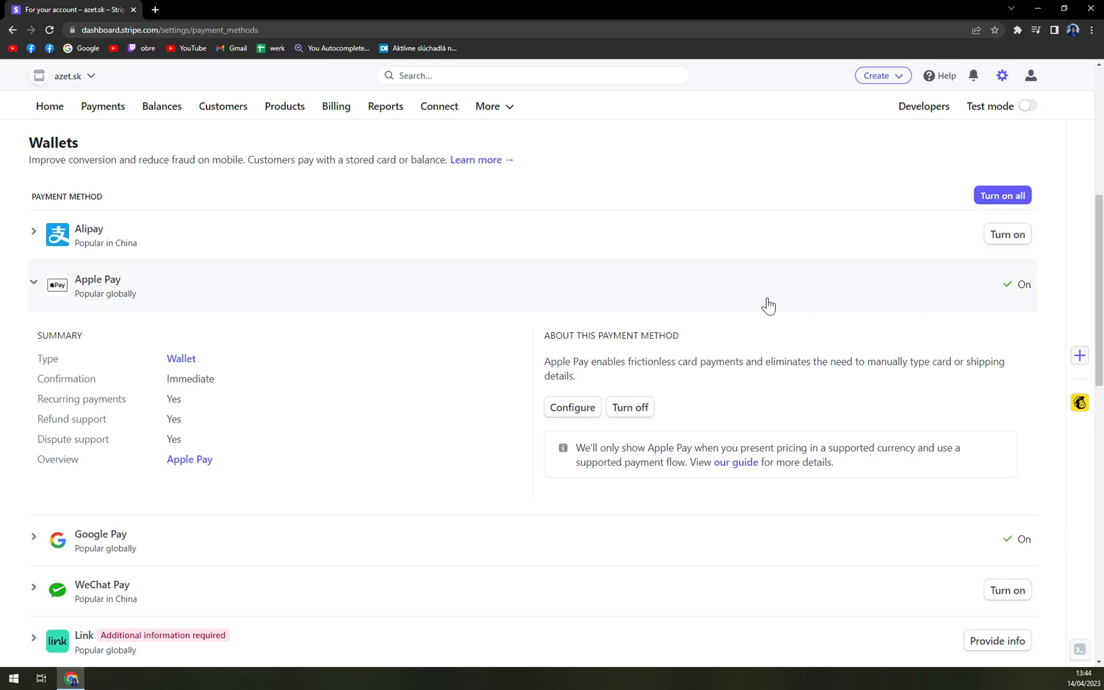
pyautogui.moveTo(281, 292)
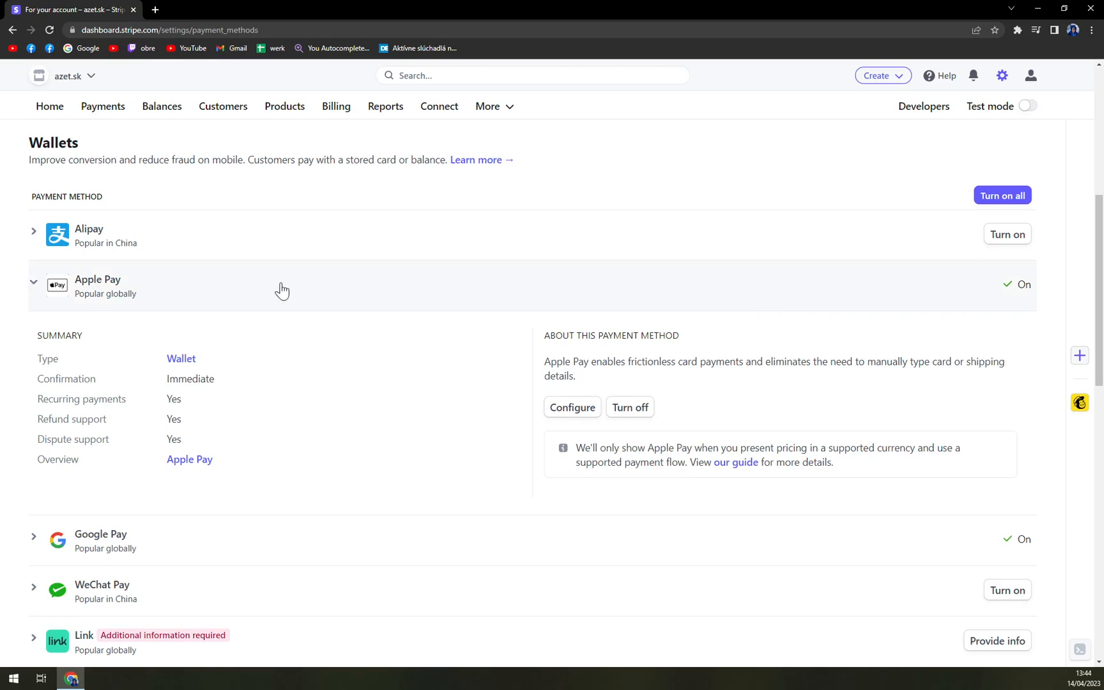
pyautogui.moveTo(251, 290)
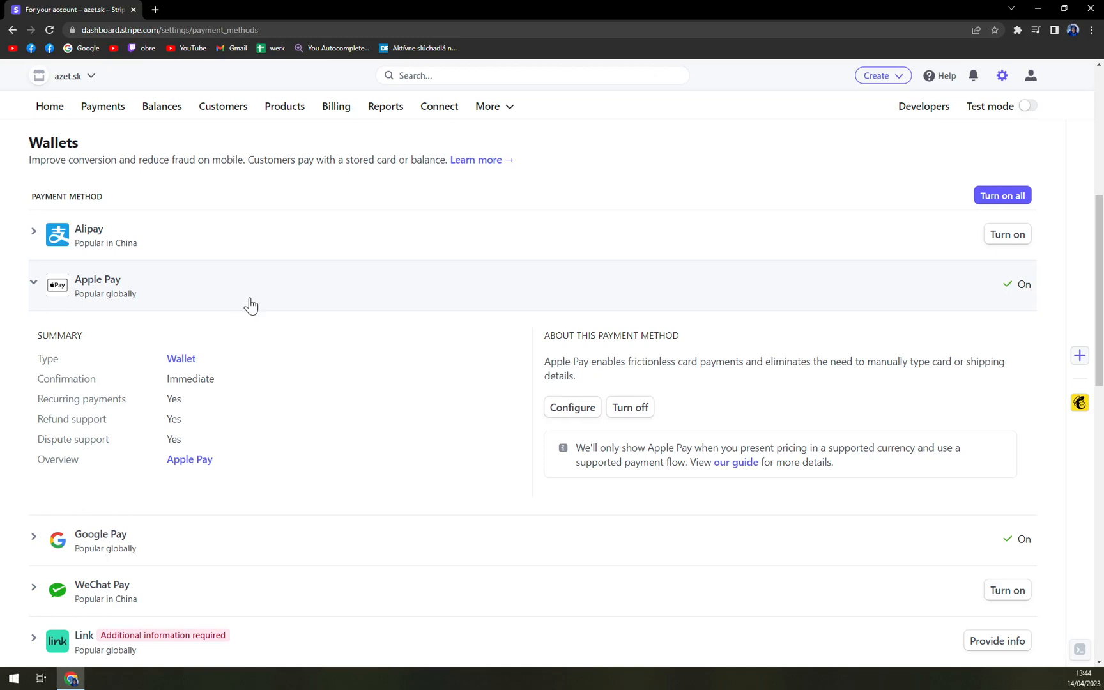
pyautogui.moveTo(282, 301)
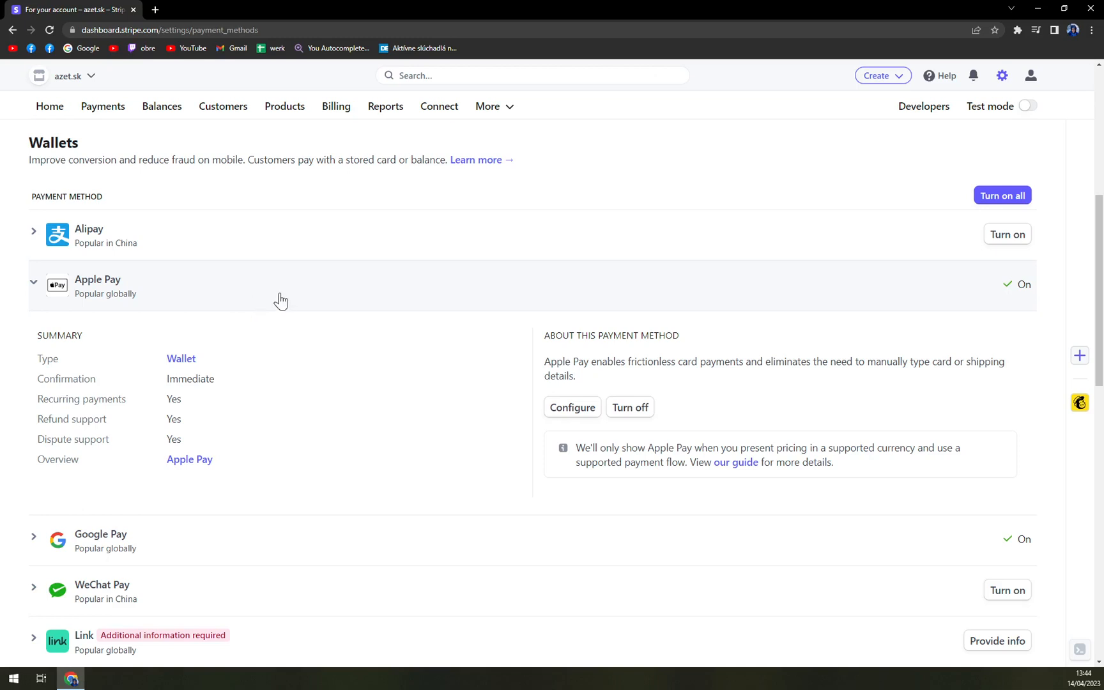